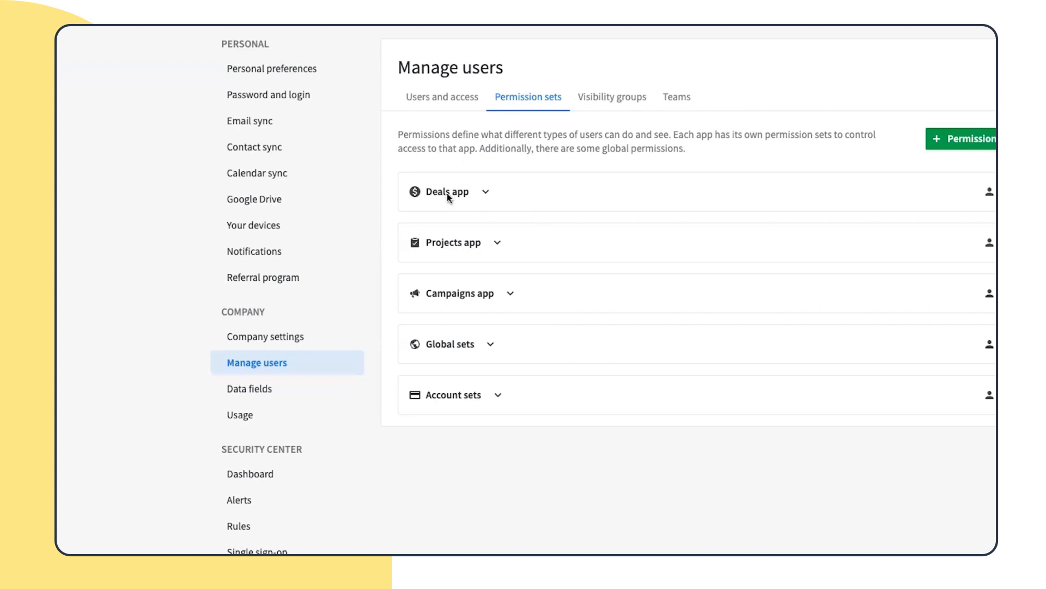
mouse_move(489, 227)
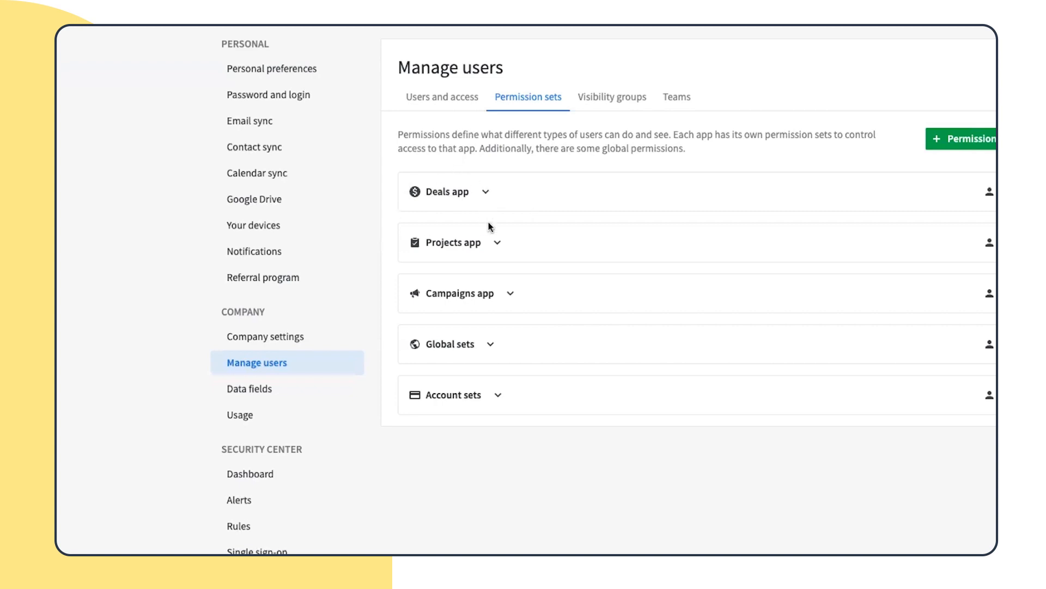
mouse_move(440, 303)
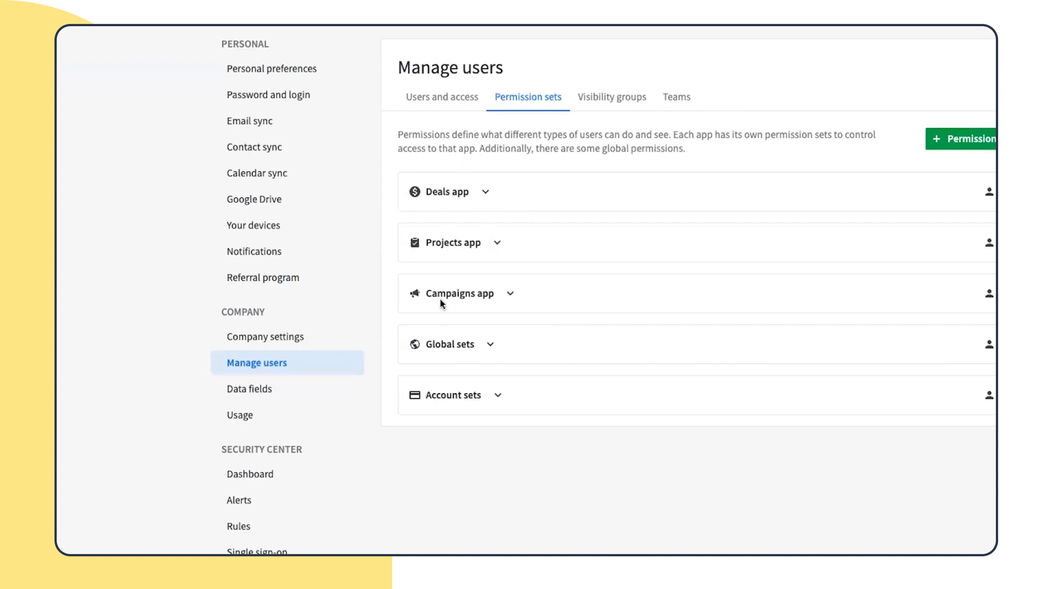
mouse_move(398, 238)
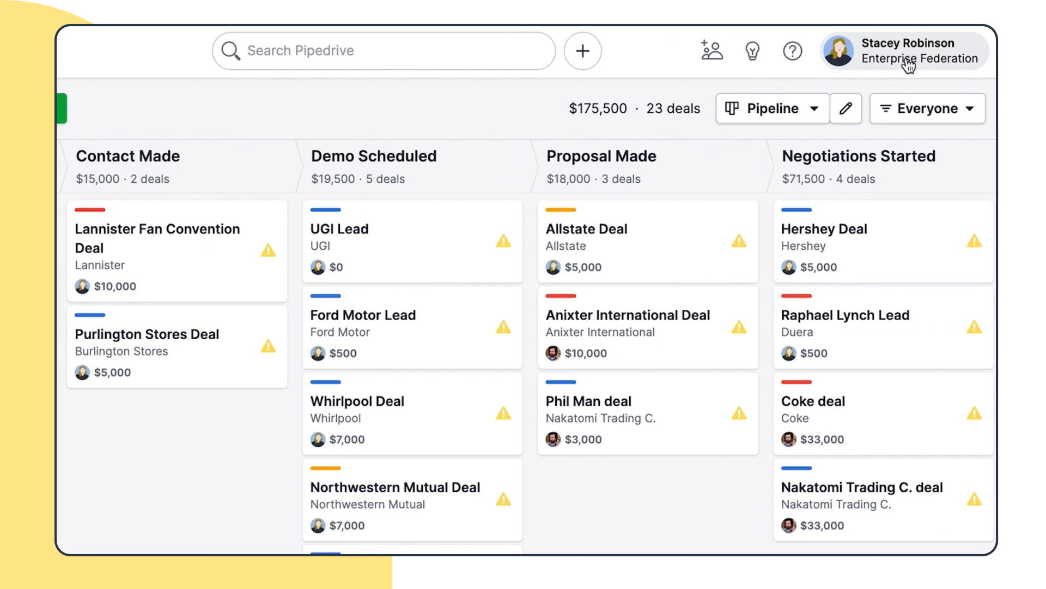
Go from the profile menu through Company settings to the Manage users page.
left_click(902, 51)
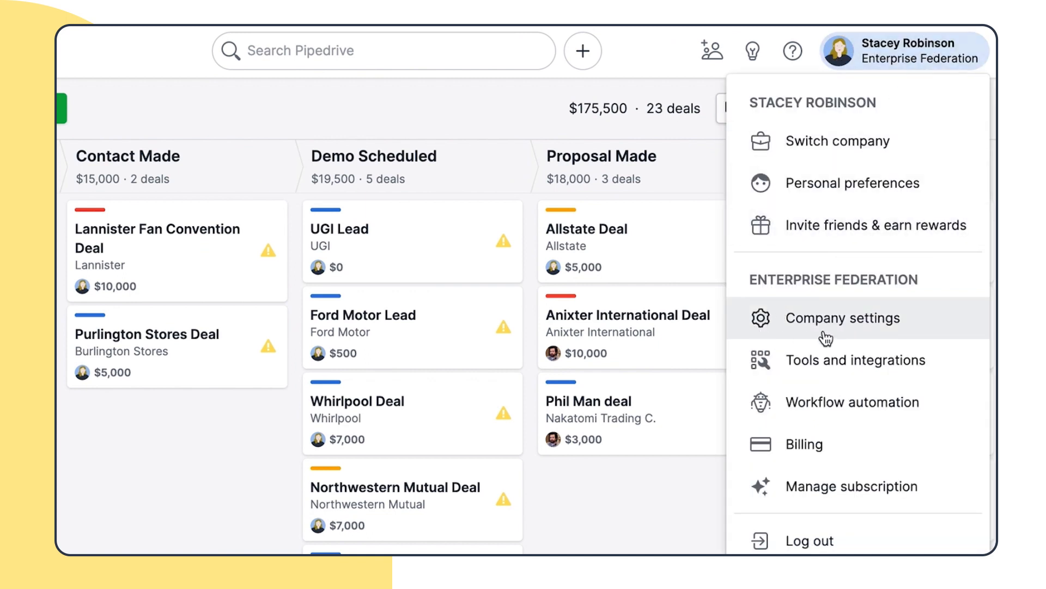
left_click(842, 318)
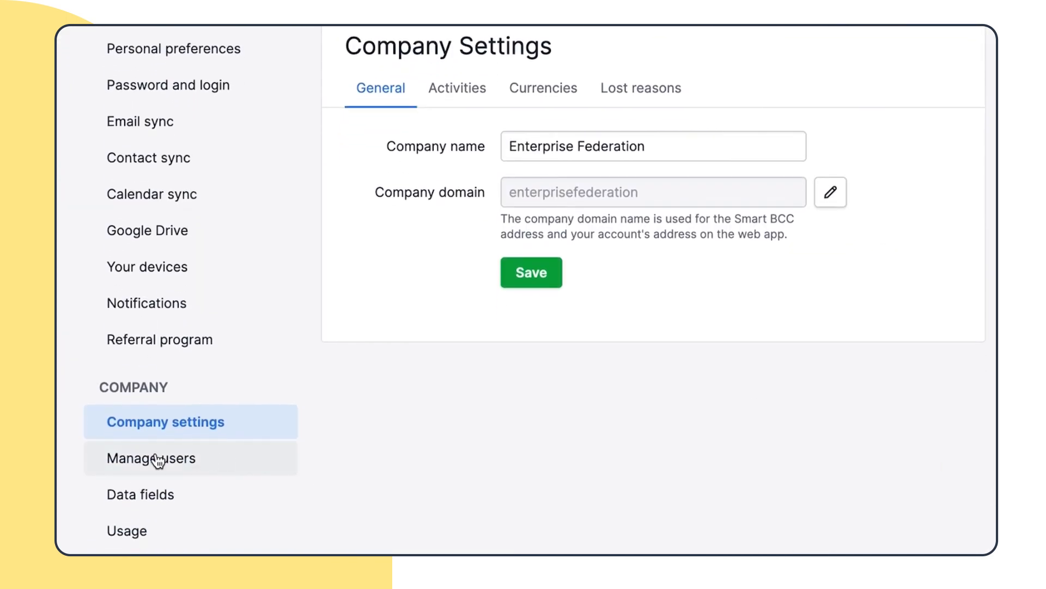
left_click(152, 458)
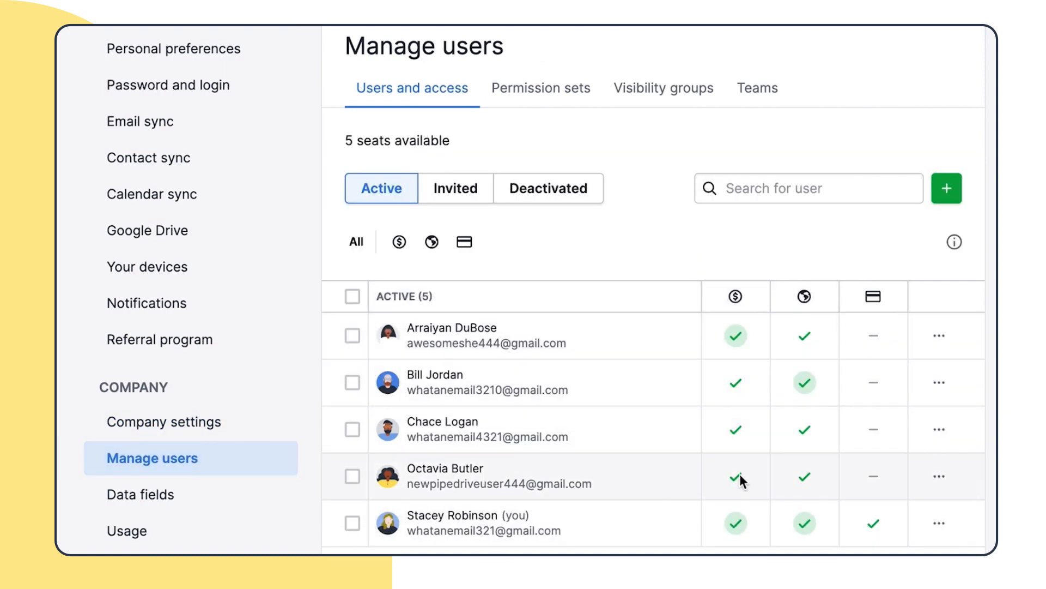
mouse_move(850, 538)
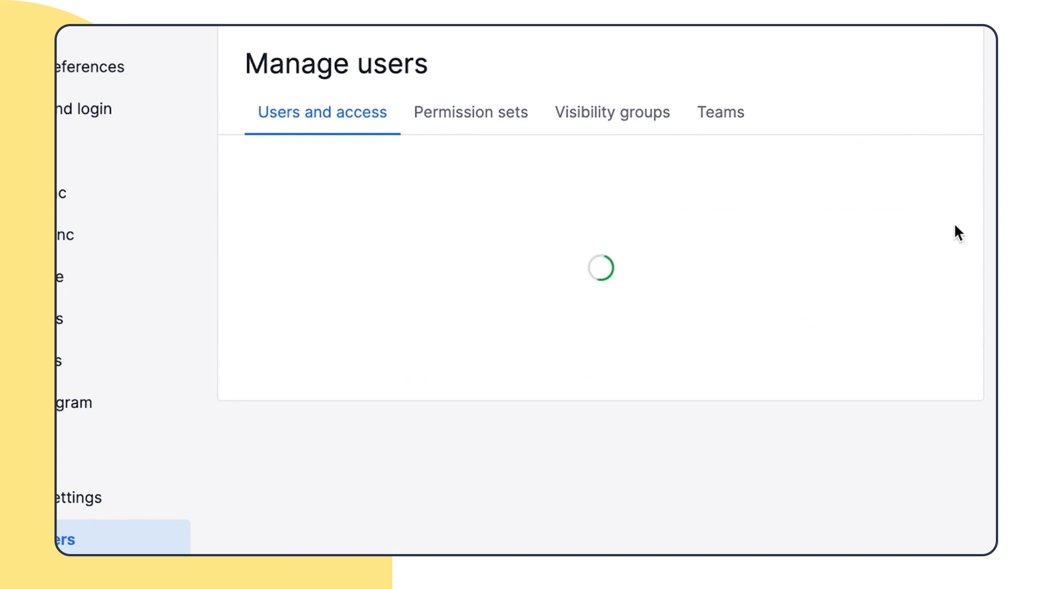
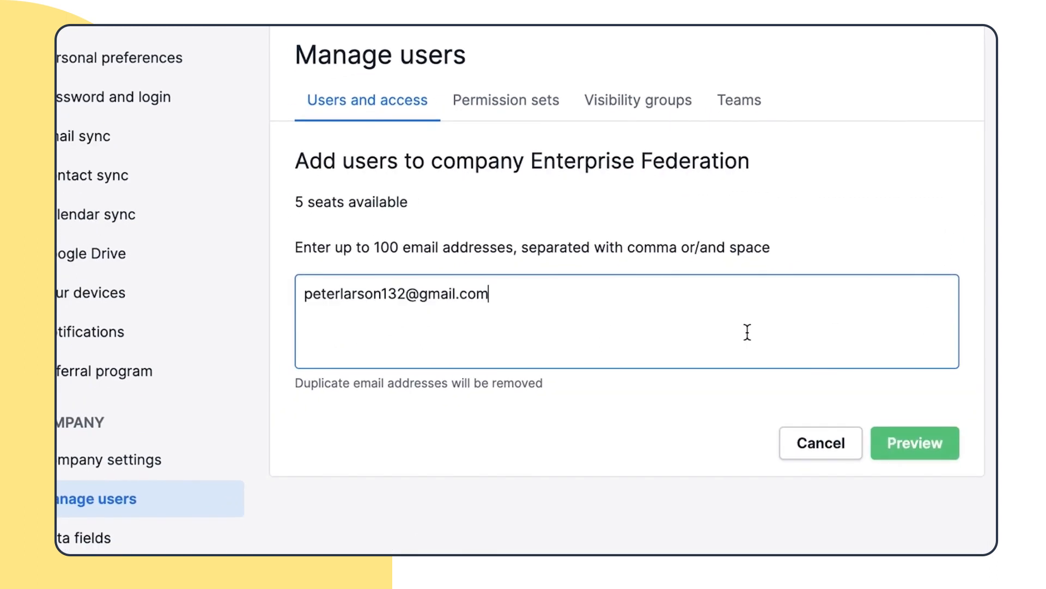
left_click(915, 442)
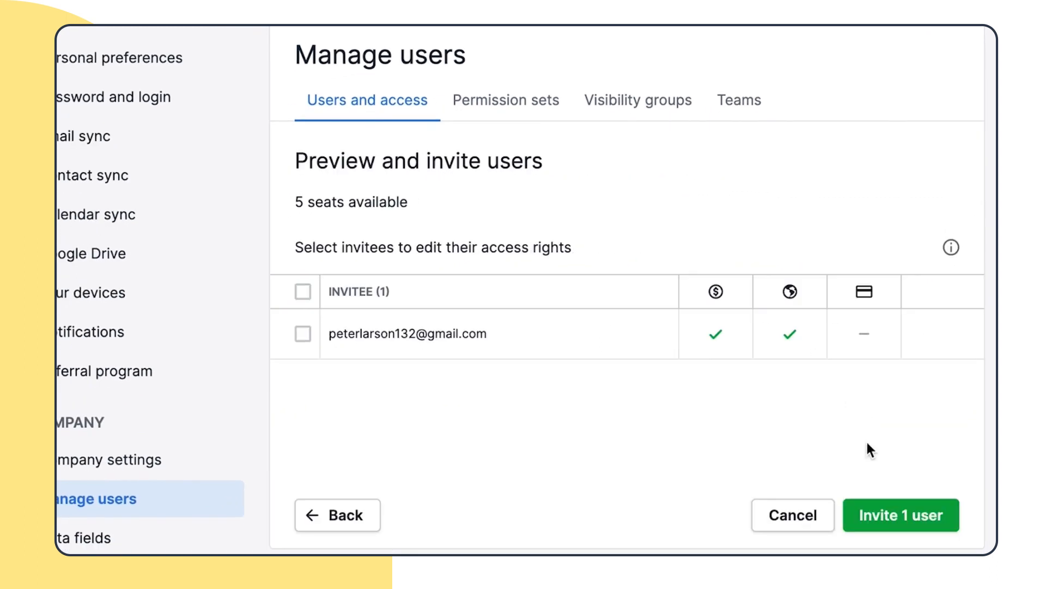
left_click(899, 515)
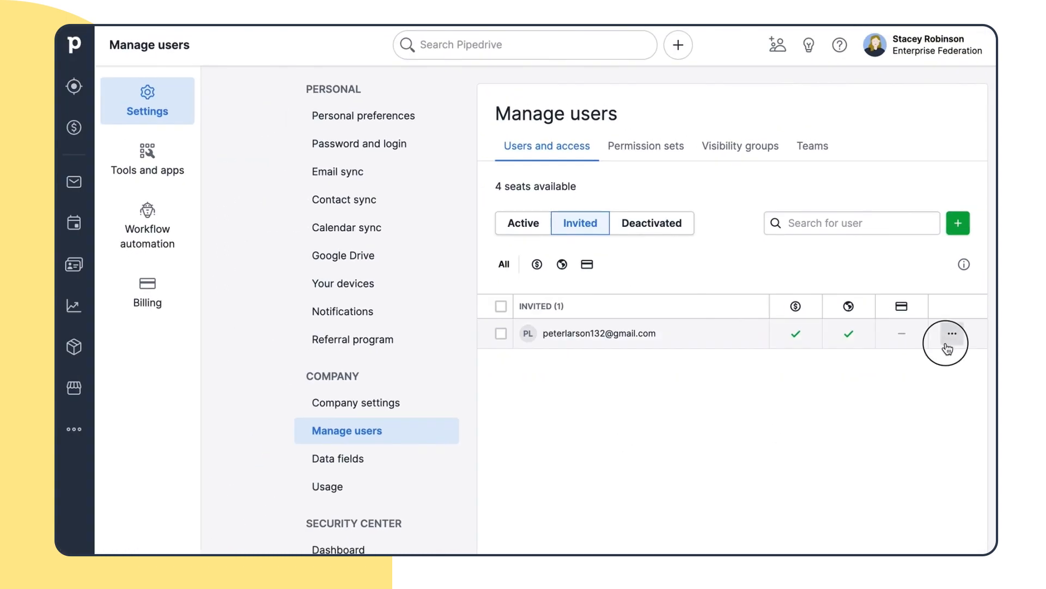
Give the invitee Deals admin, Global admin and account settings access, and confirm.
left_click(946, 333)
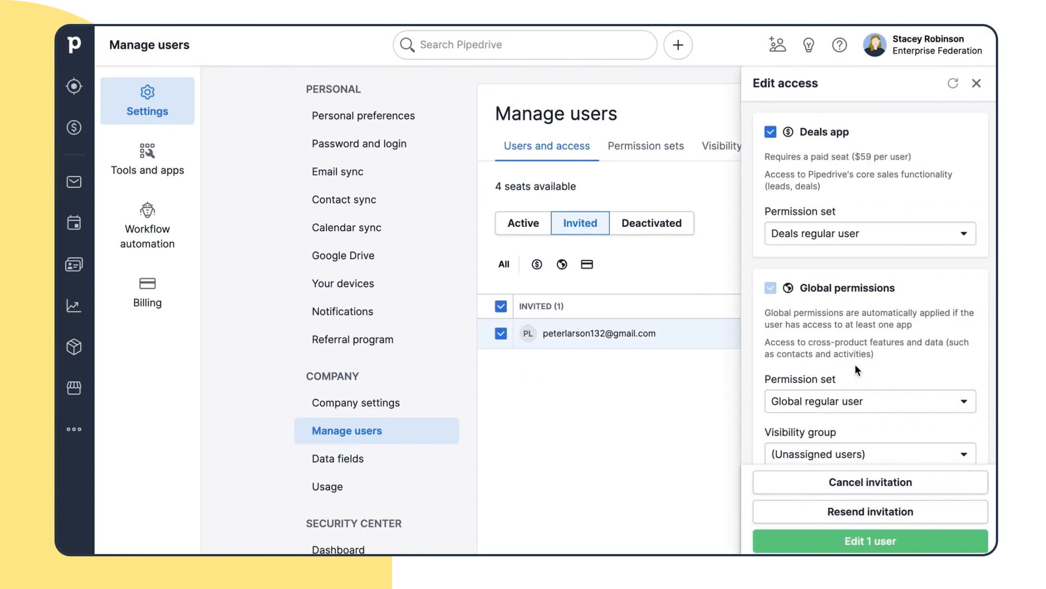
left_click(867, 233)
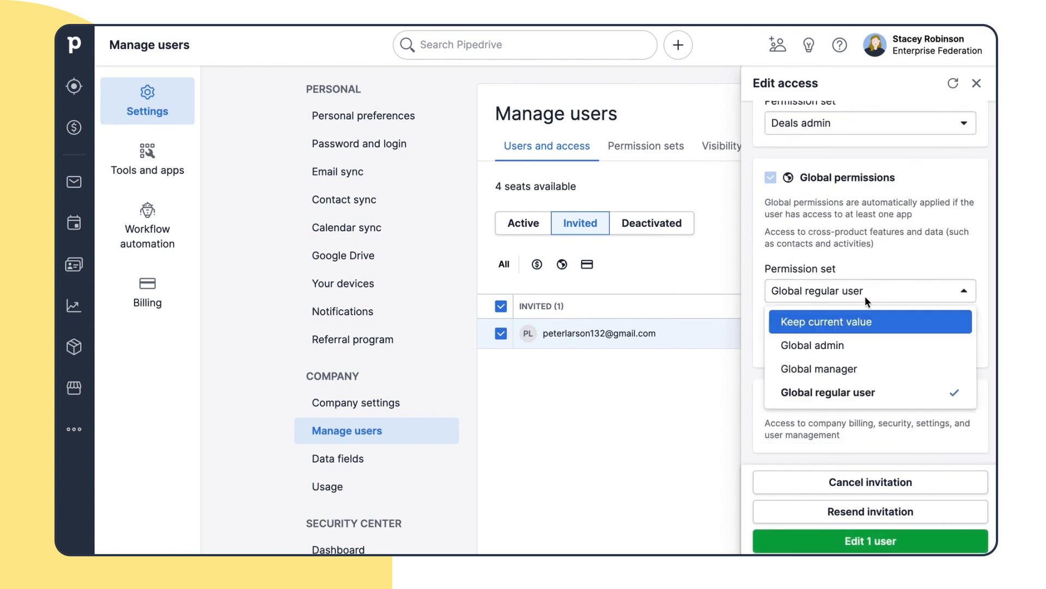
left_click(811, 345)
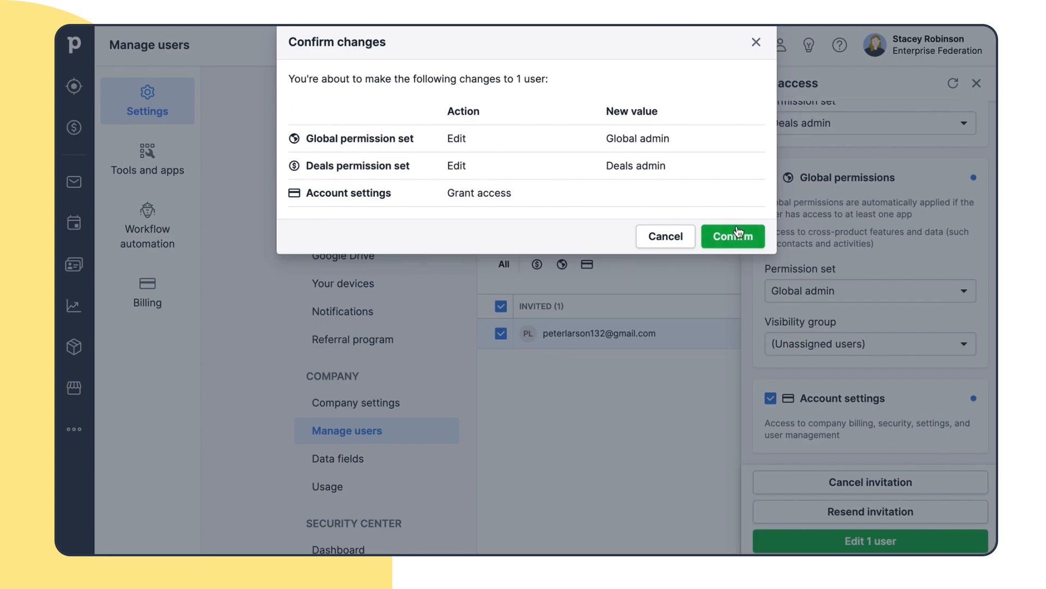
left_click(732, 235)
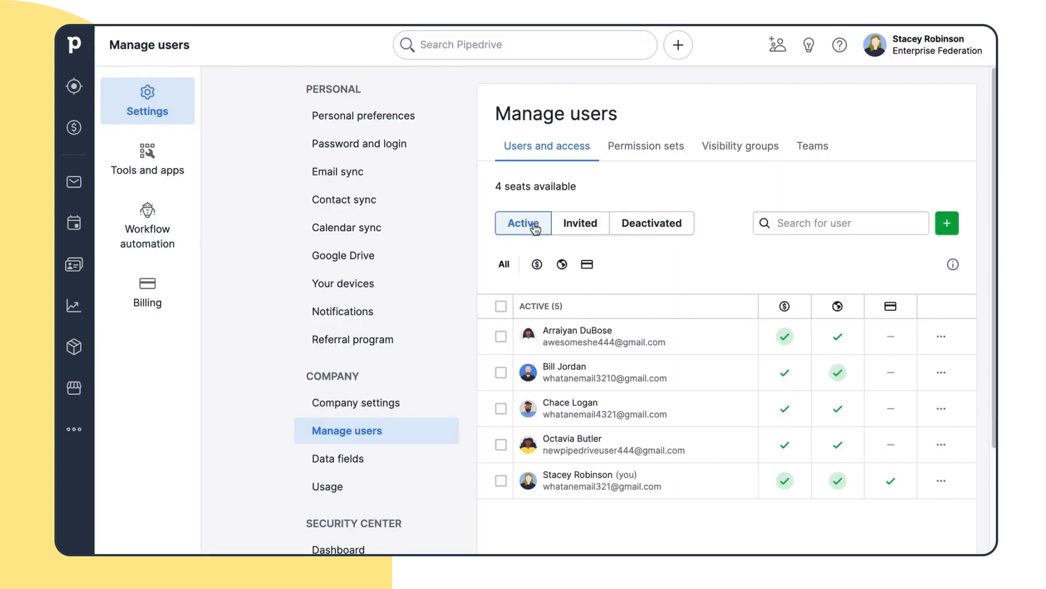
Browse the Invited and Deactivated user lists, then return to Active users.
left_click(579, 222)
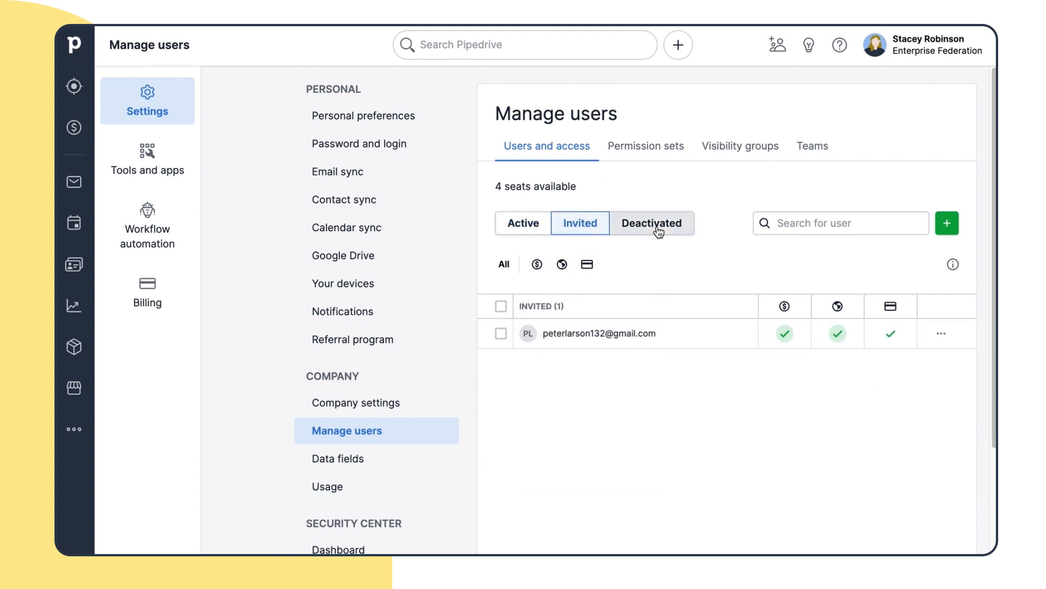
left_click(651, 223)
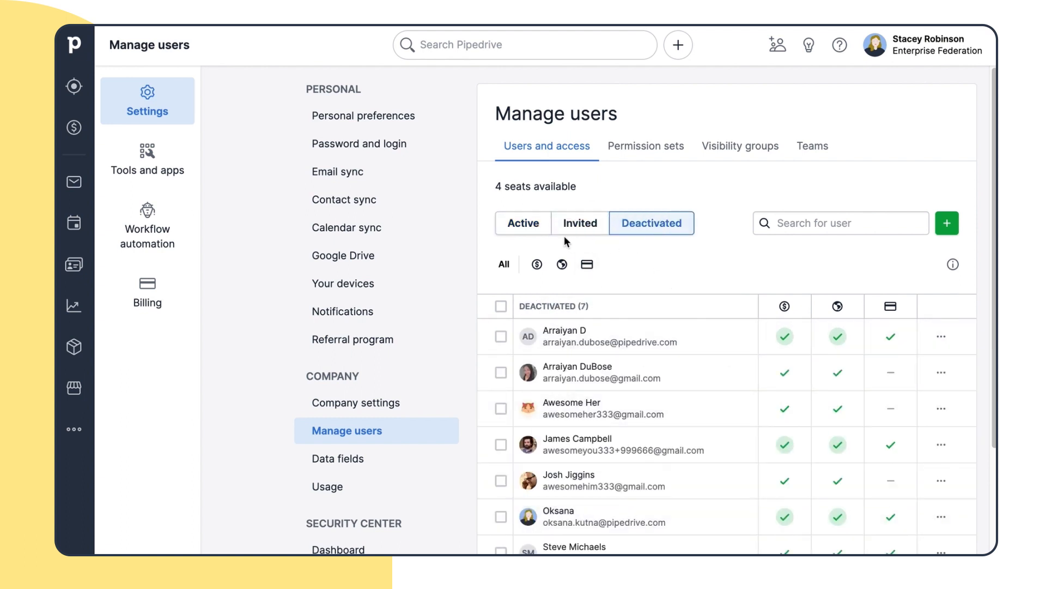
left_click(523, 223)
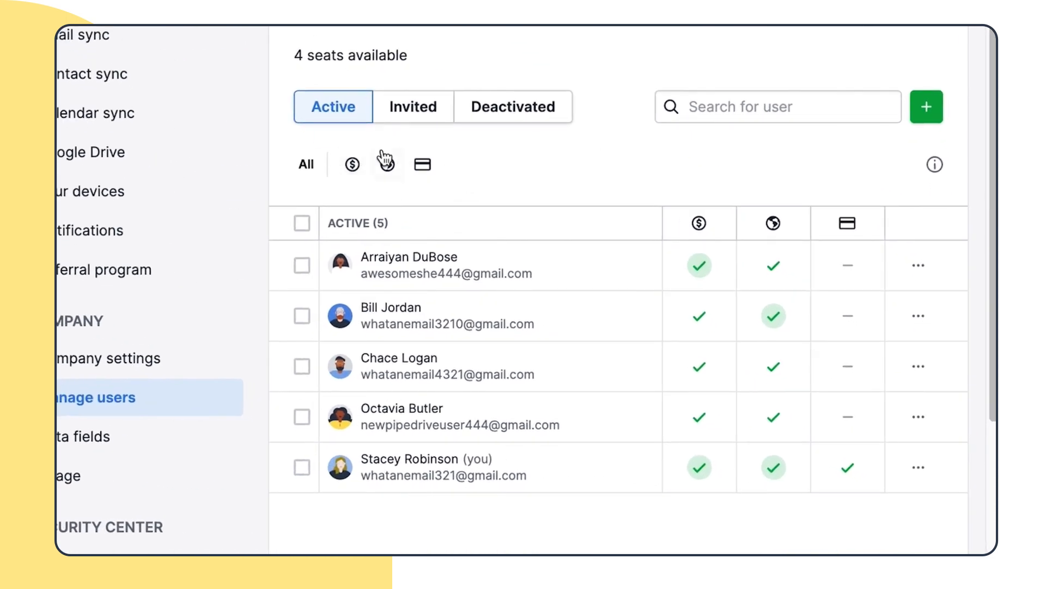
mouse_move(422, 164)
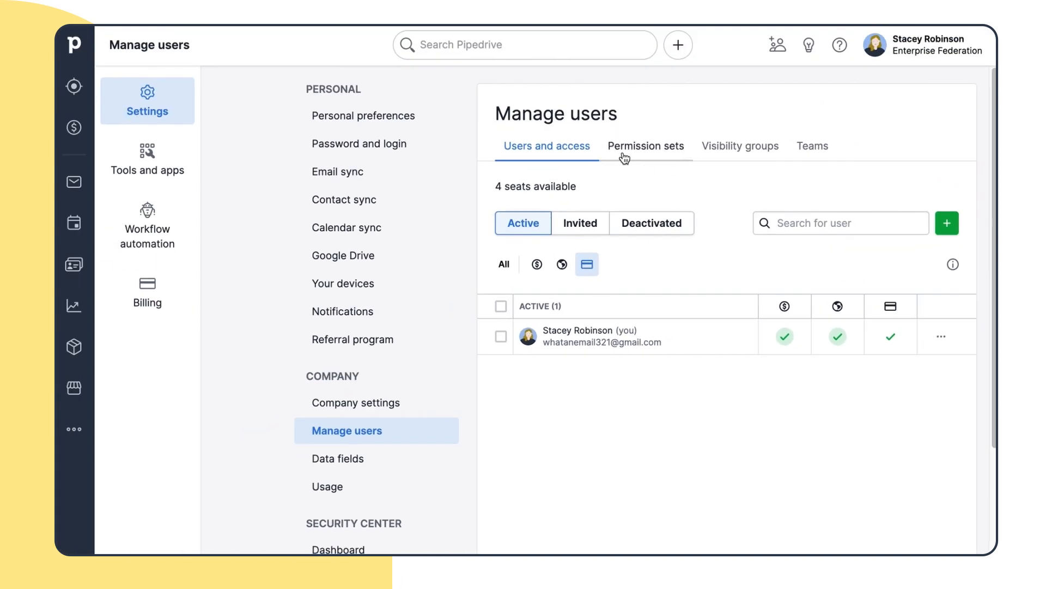
Open the Permission sets tab and expand the Deals app's permission sets.
left_click(645, 146)
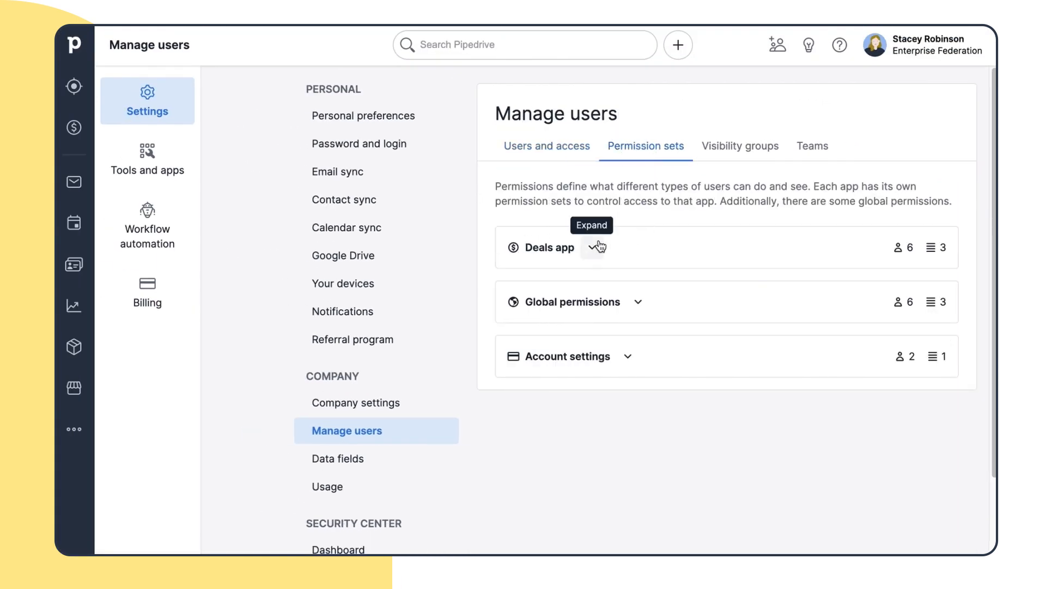
left_click(594, 247)
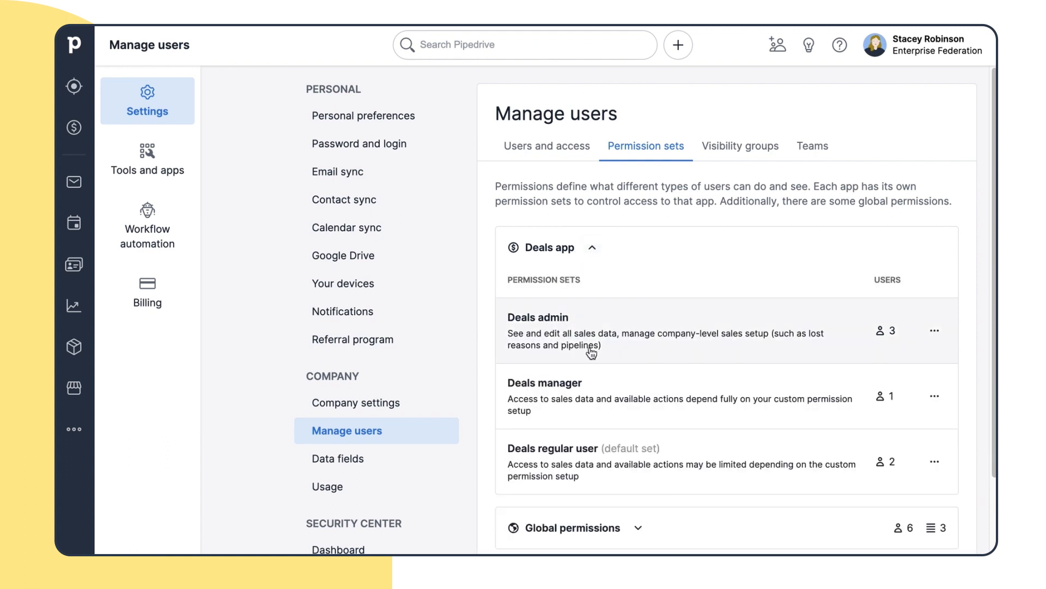
left_click(589, 247)
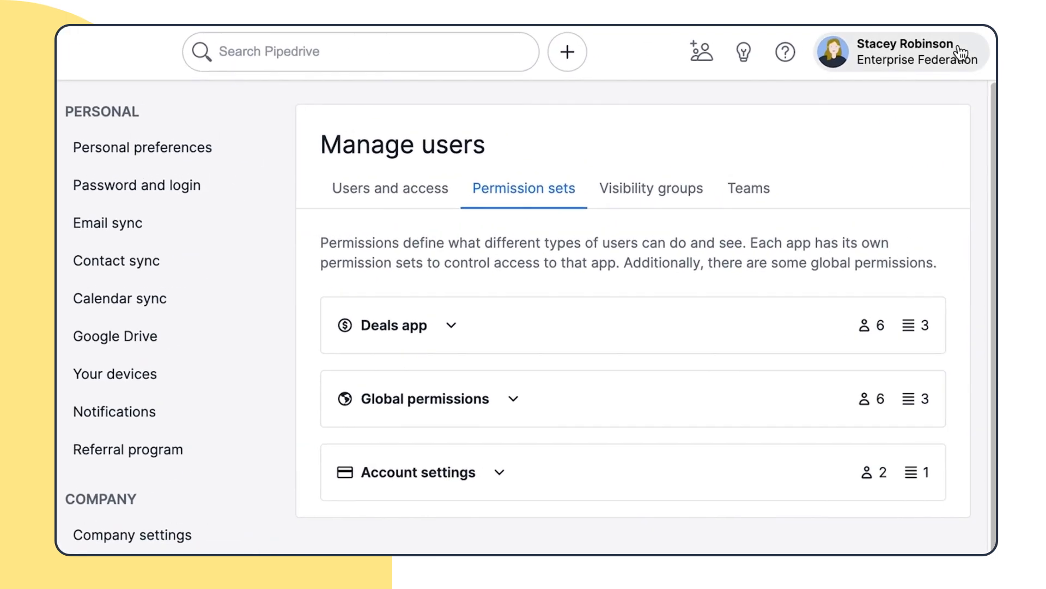
Open the account and company menu over the Permission sets tab.
left_click(900, 51)
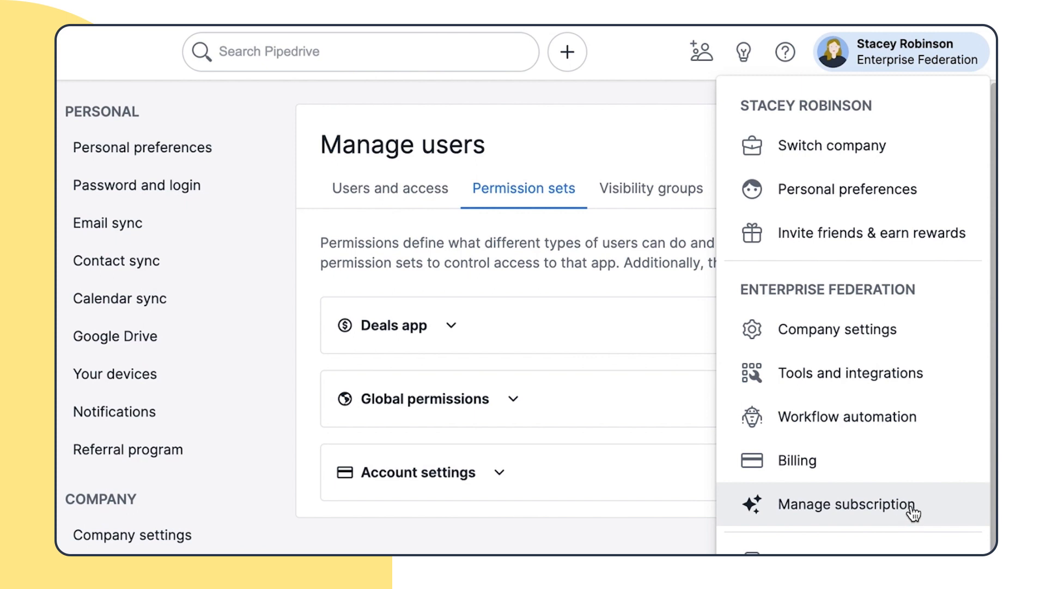
mouse_move(928, 56)
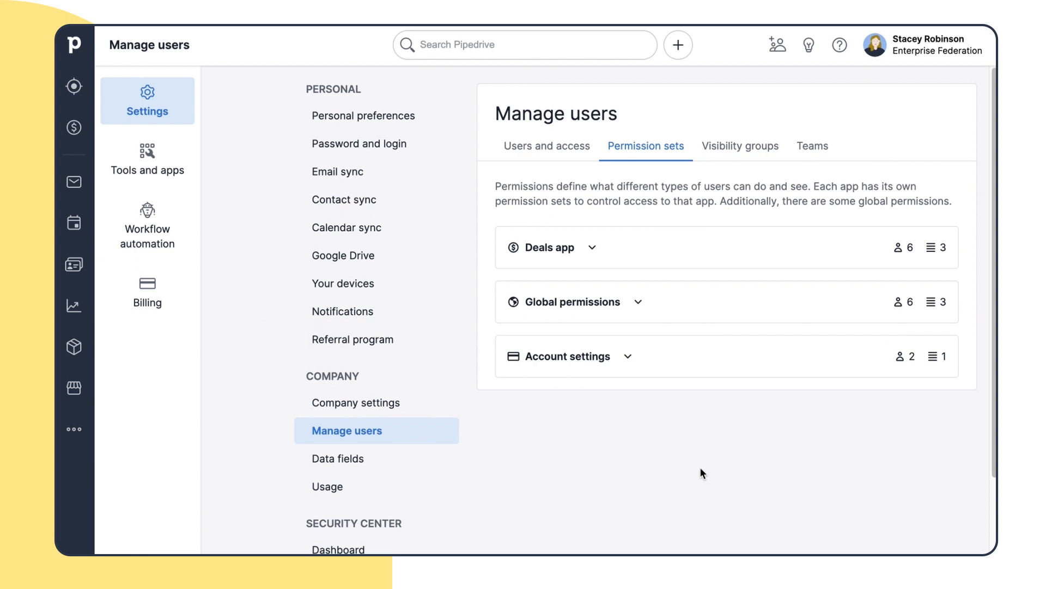
mouse_move(675, 463)
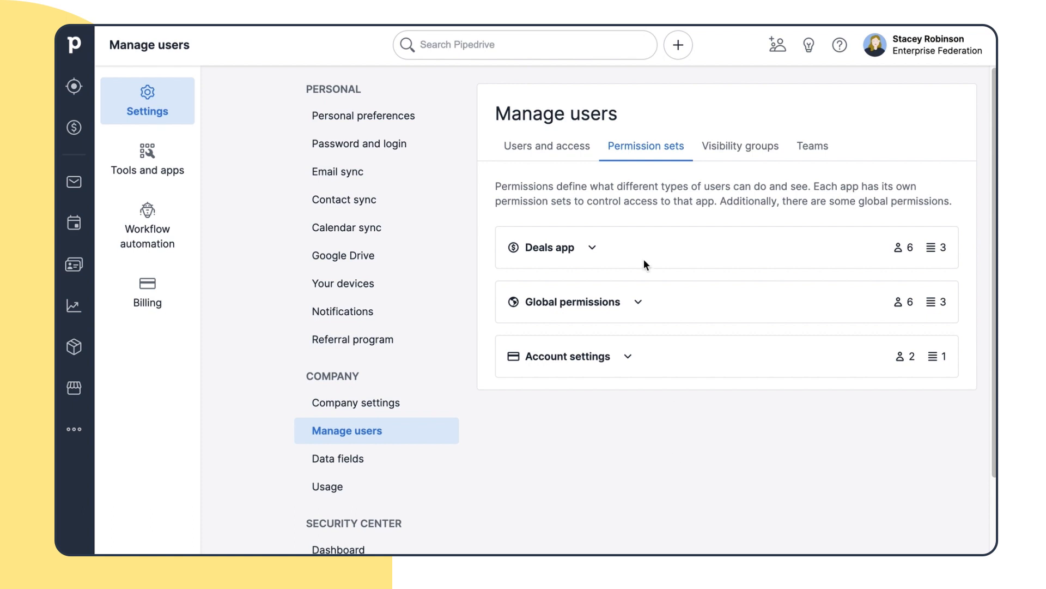
mouse_move(601, 245)
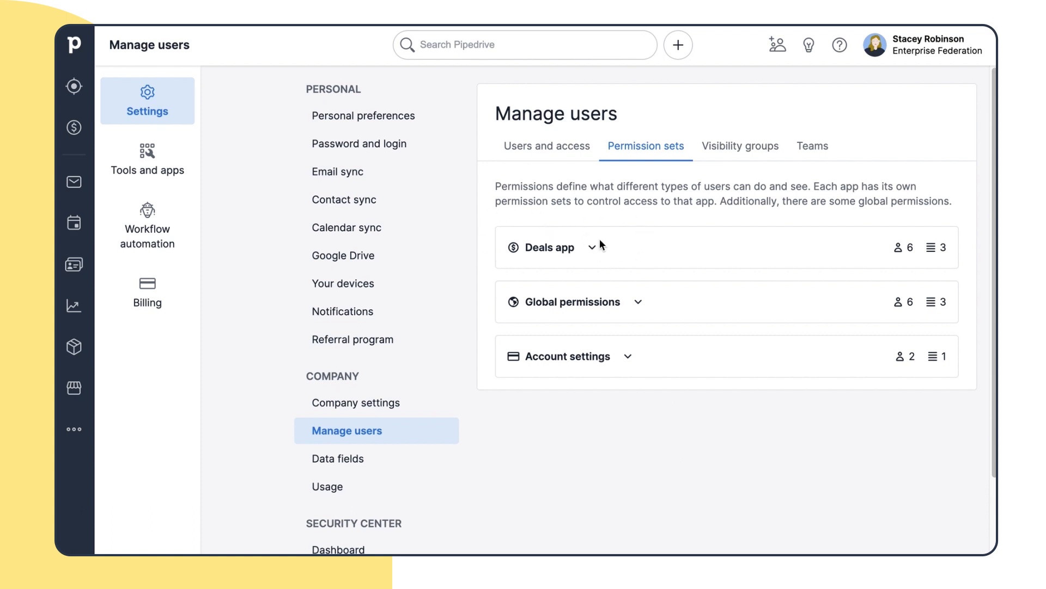
Expand Deals app and scroll through the Deals admin permission details.
left_click(543, 247)
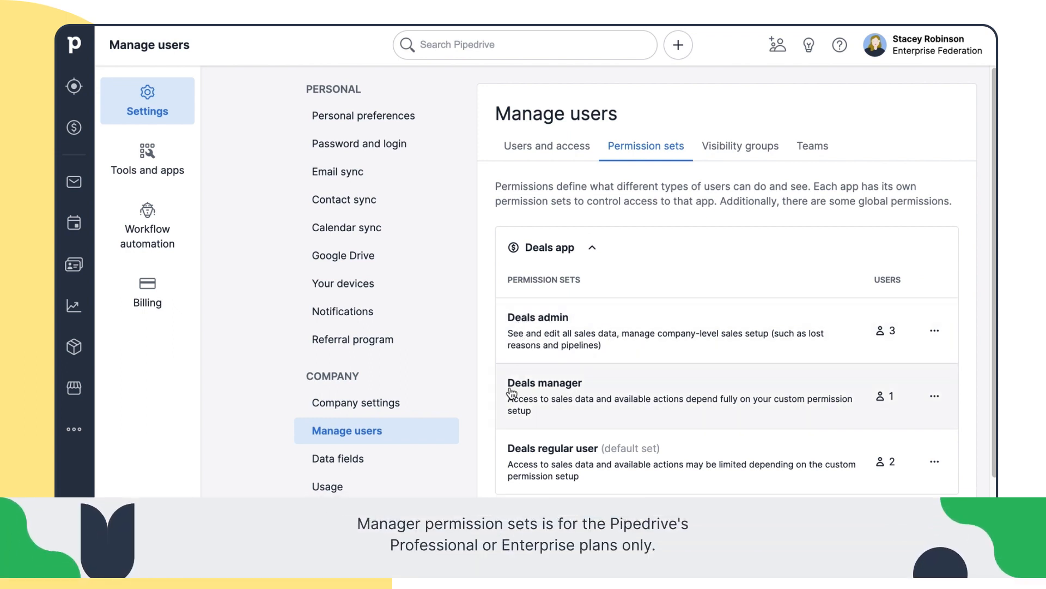
mouse_move(497, 460)
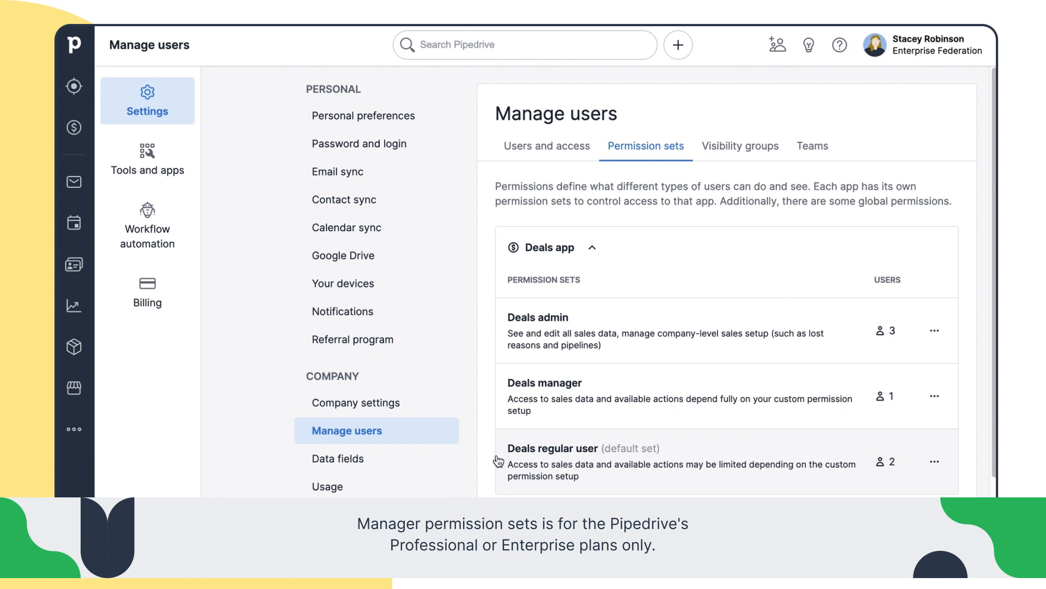
mouse_move(576, 448)
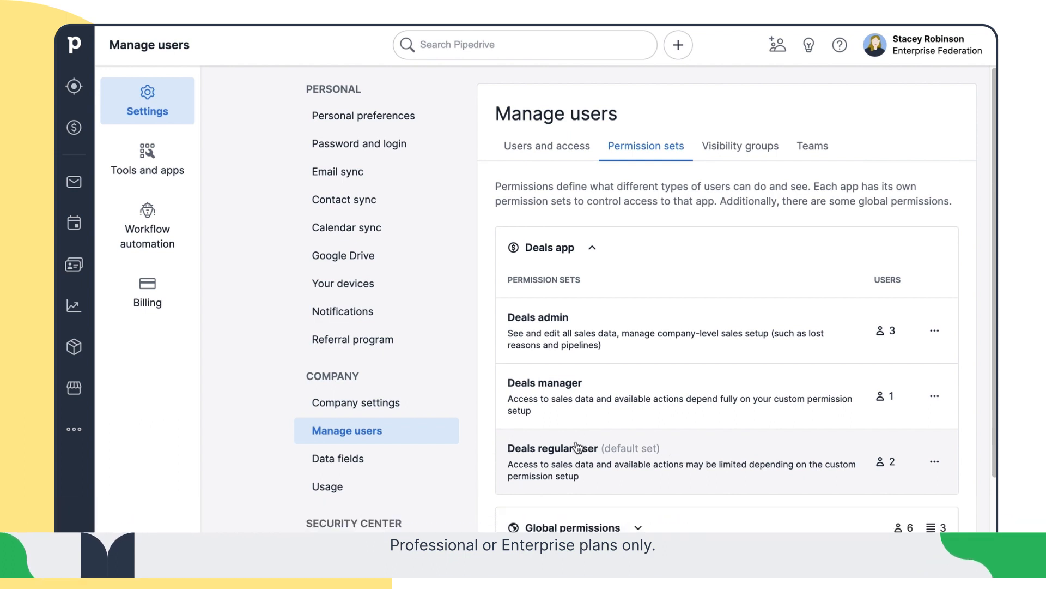
scroll("down", 3)
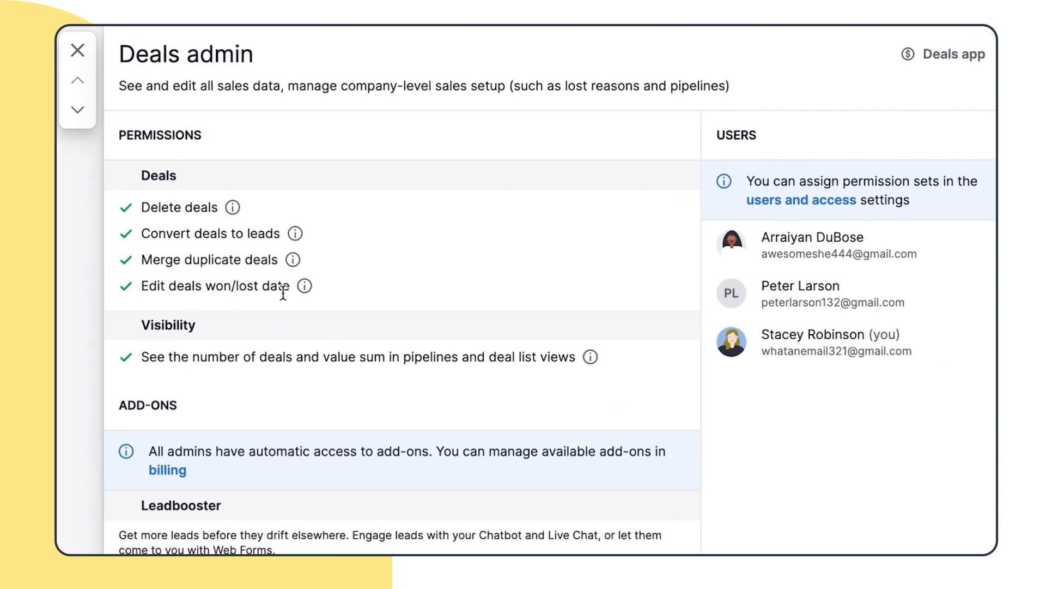
mouse_move(304, 285)
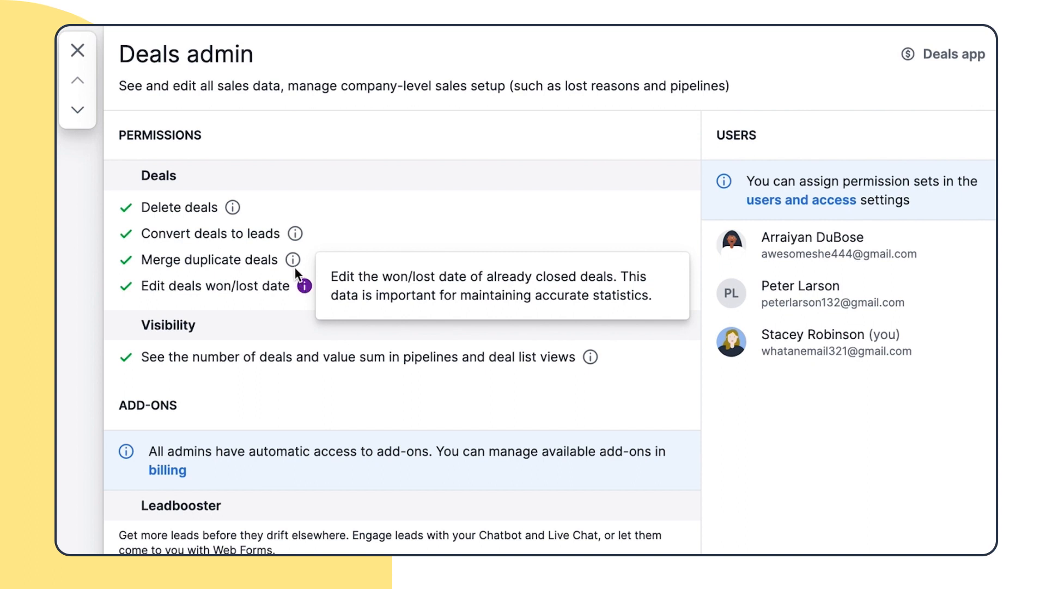
mouse_move(294, 234)
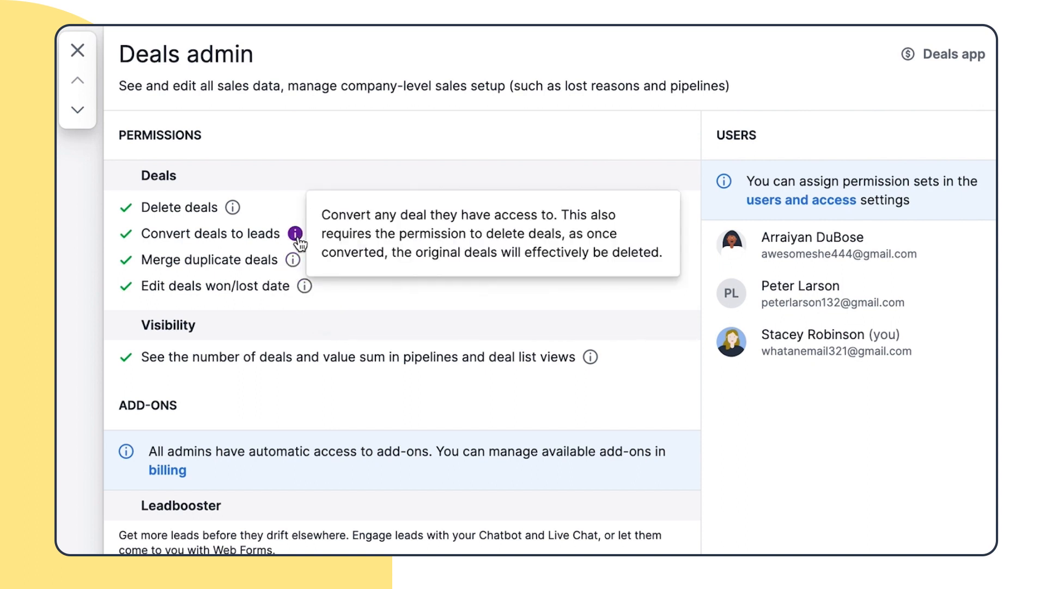
Scroll the Deals admin details to the won/lost date and convert-to-leads explanations.
scroll("down", 3)
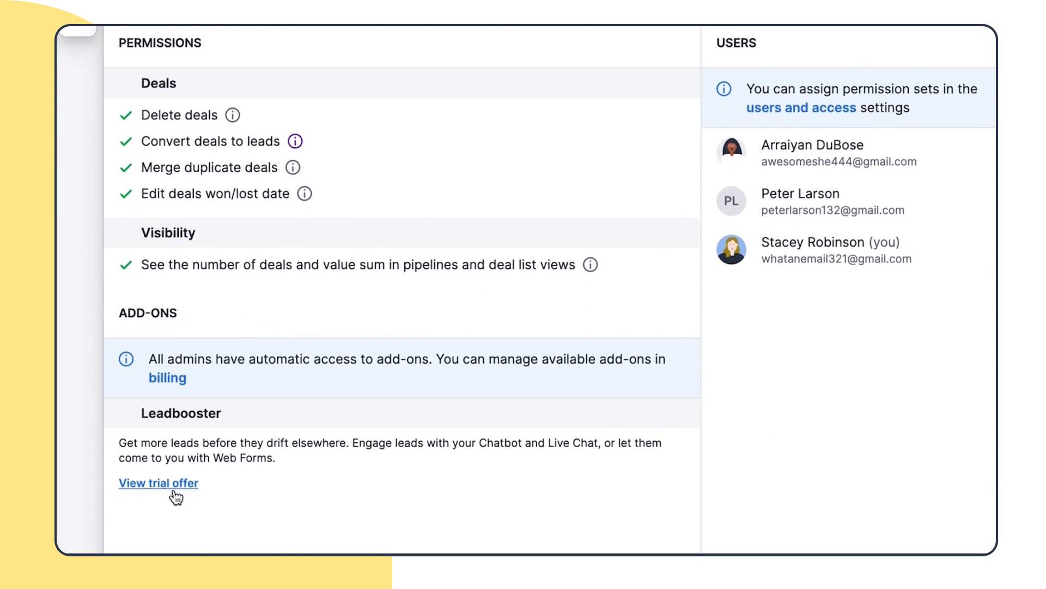
mouse_move(283, 355)
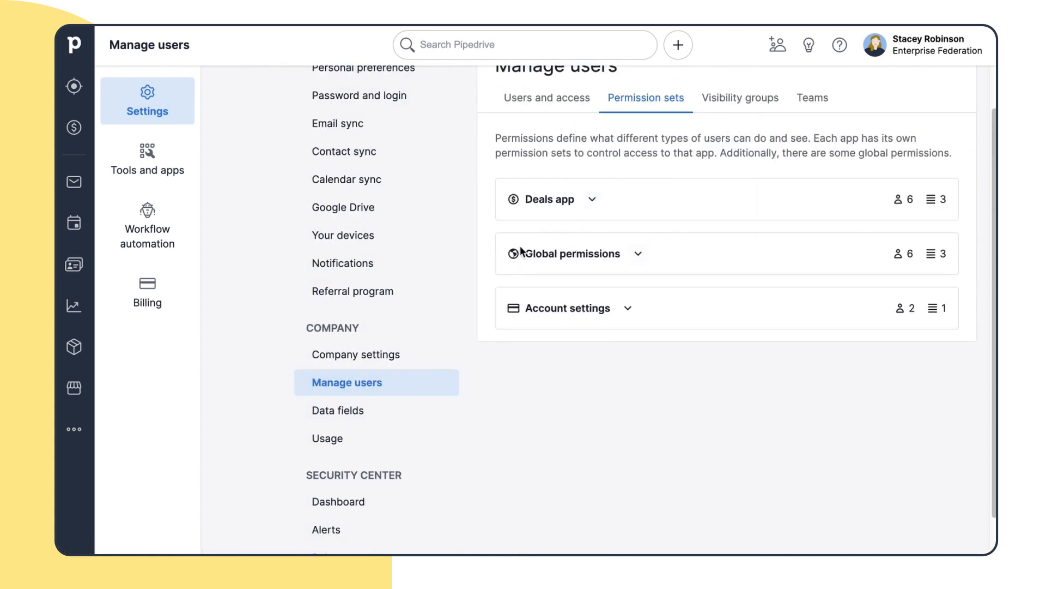
Expand Global permissions and scroll through the Global admin set's permissions and users.
left_click(637, 253)
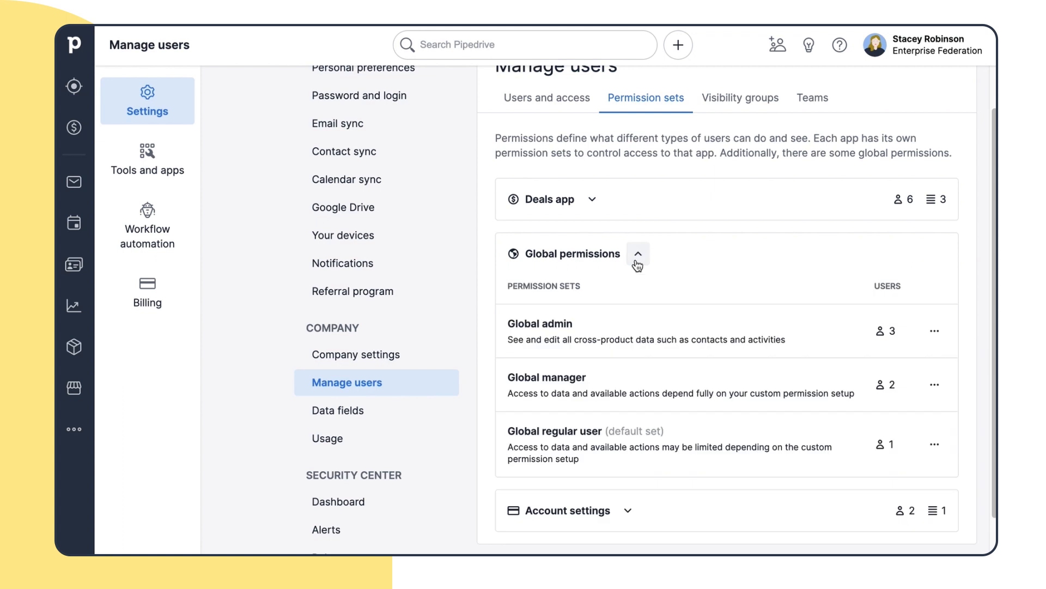
left_click(539, 323)
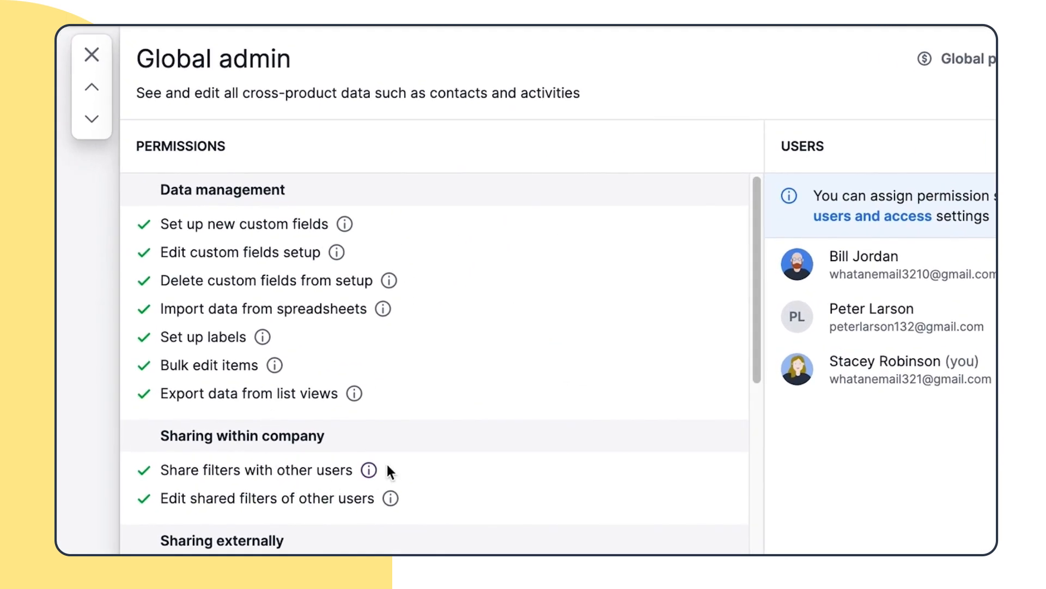
mouse_move(345, 224)
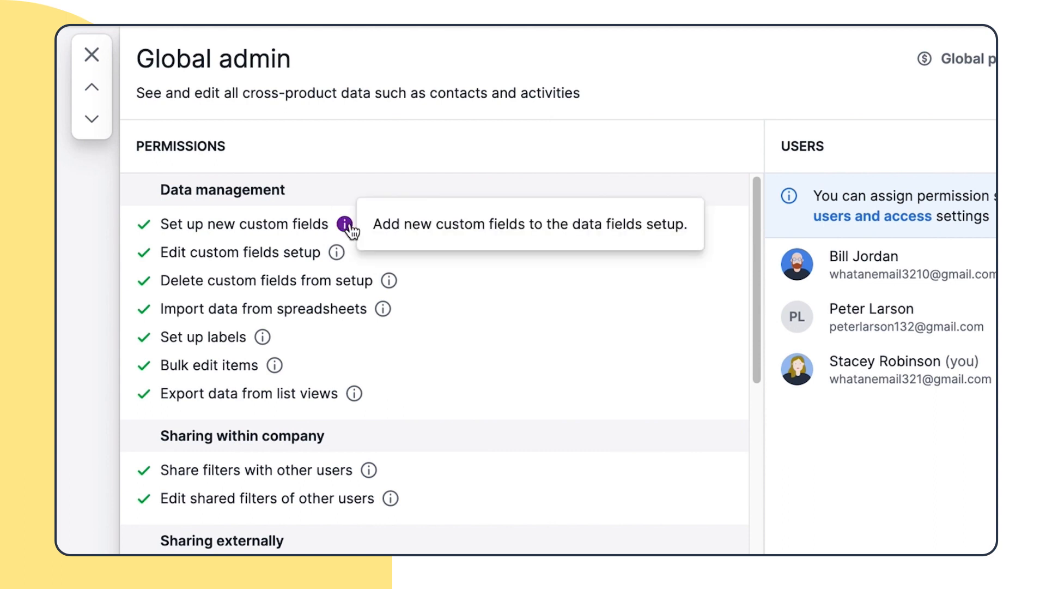
mouse_move(336, 253)
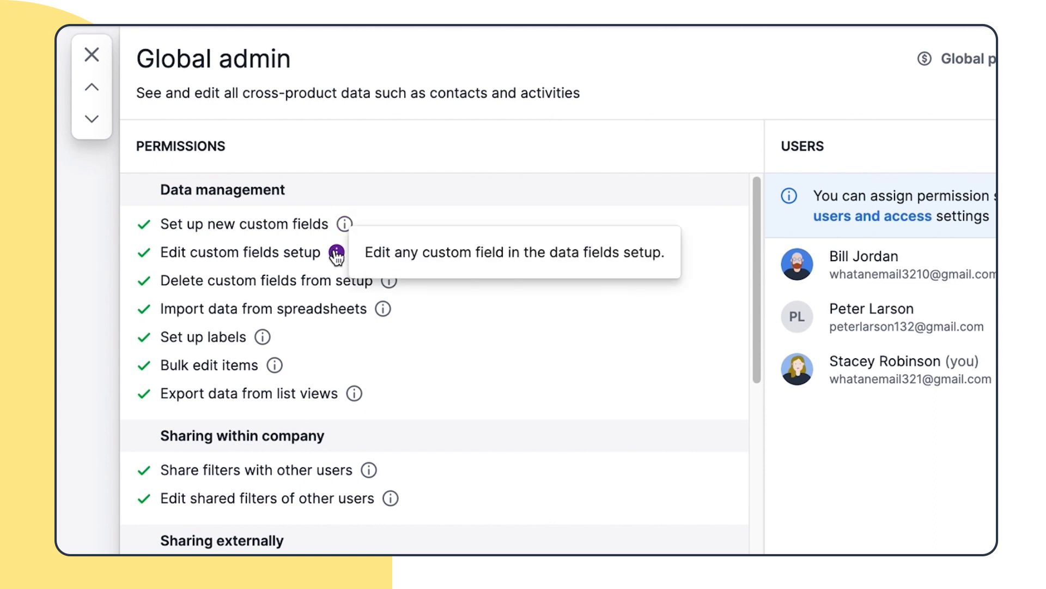
mouse_move(383, 309)
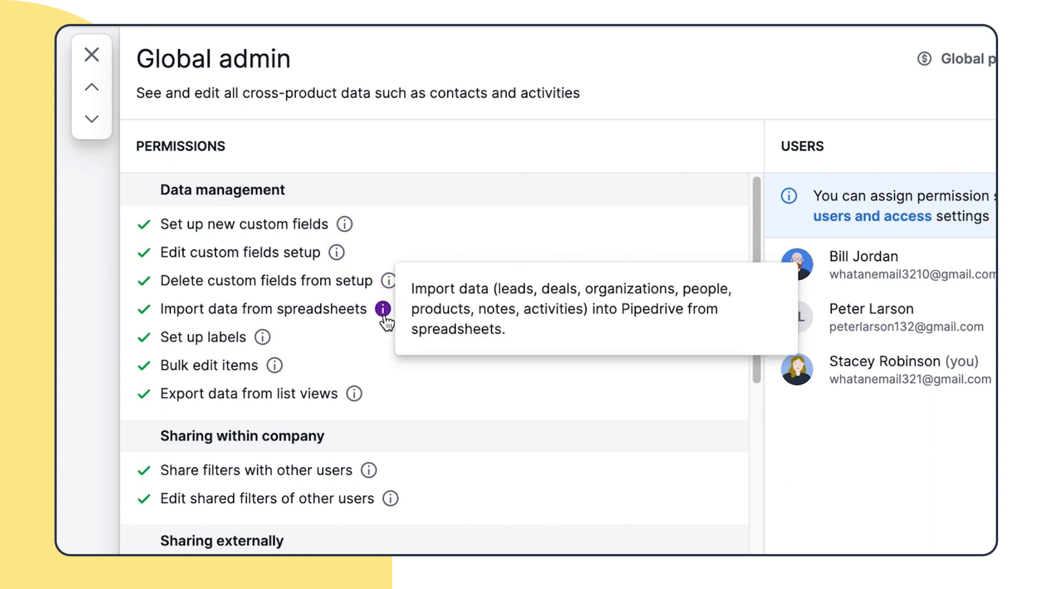
mouse_move(371, 470)
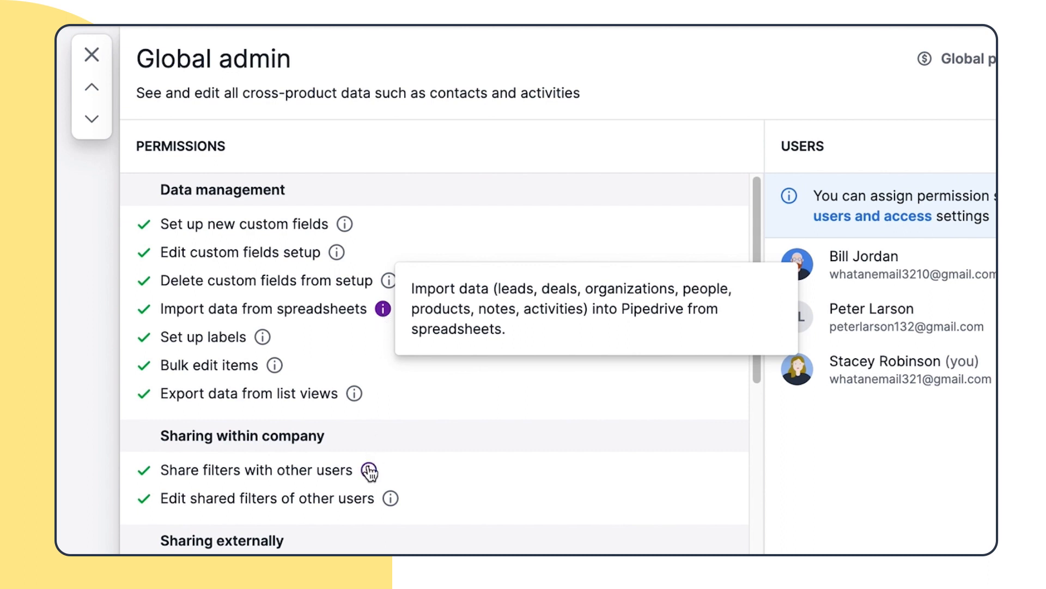
scroll("down", 3)
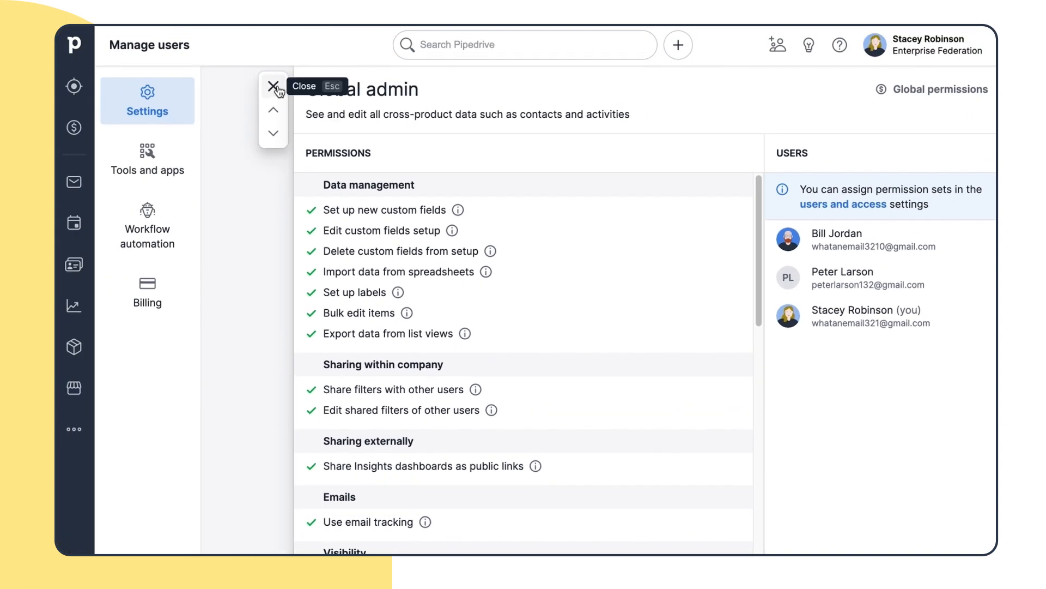
Close Global admin and review the Global manager and Global regular user sets.
left_click(274, 87)
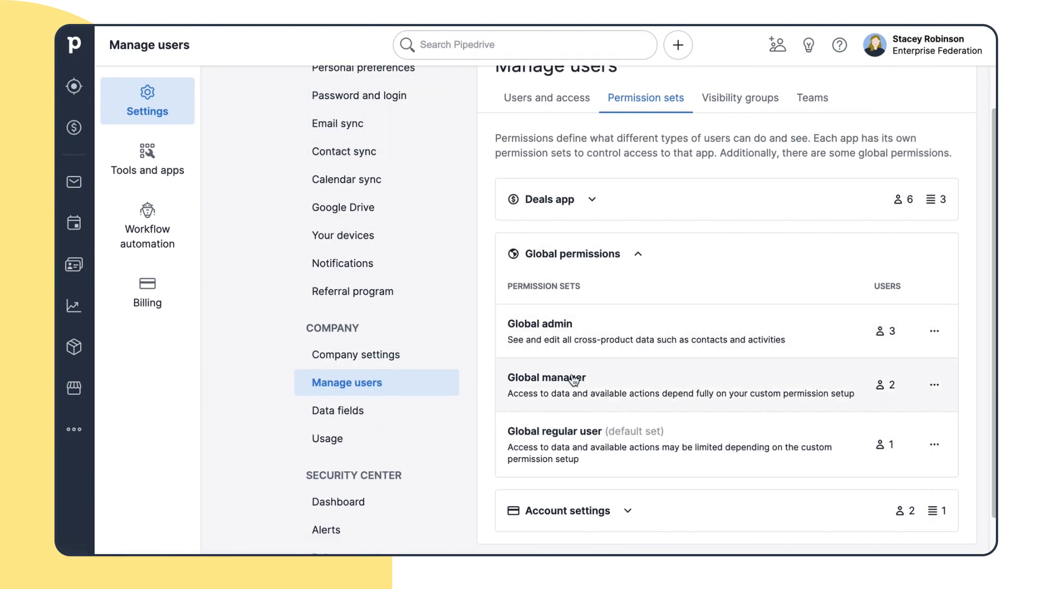
left_click(547, 378)
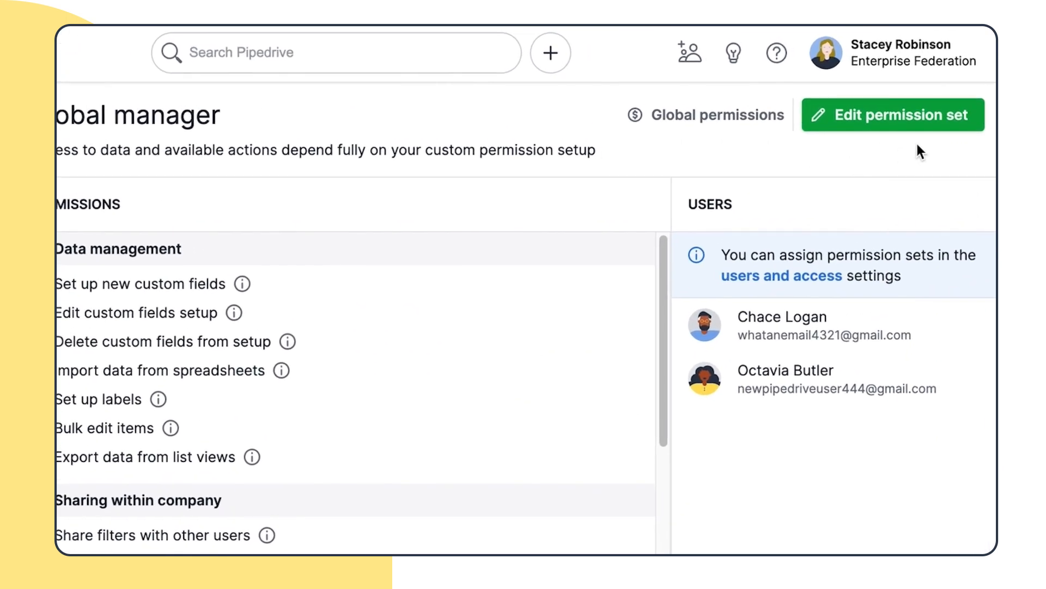
left_click(892, 114)
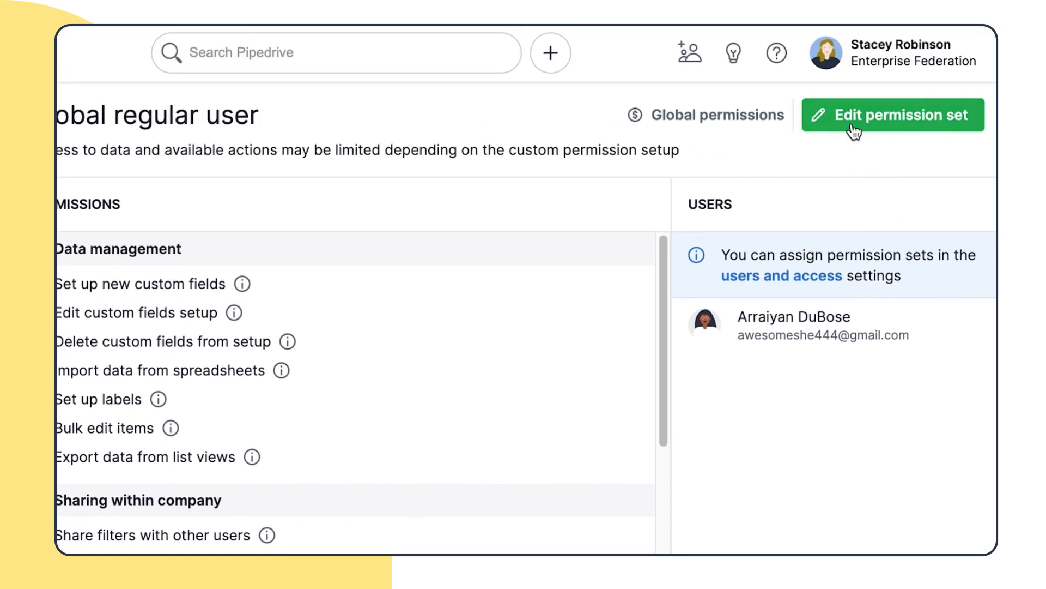
Edit Global regular user to revoke custom-field setup and data export permissions.
left_click(892, 114)
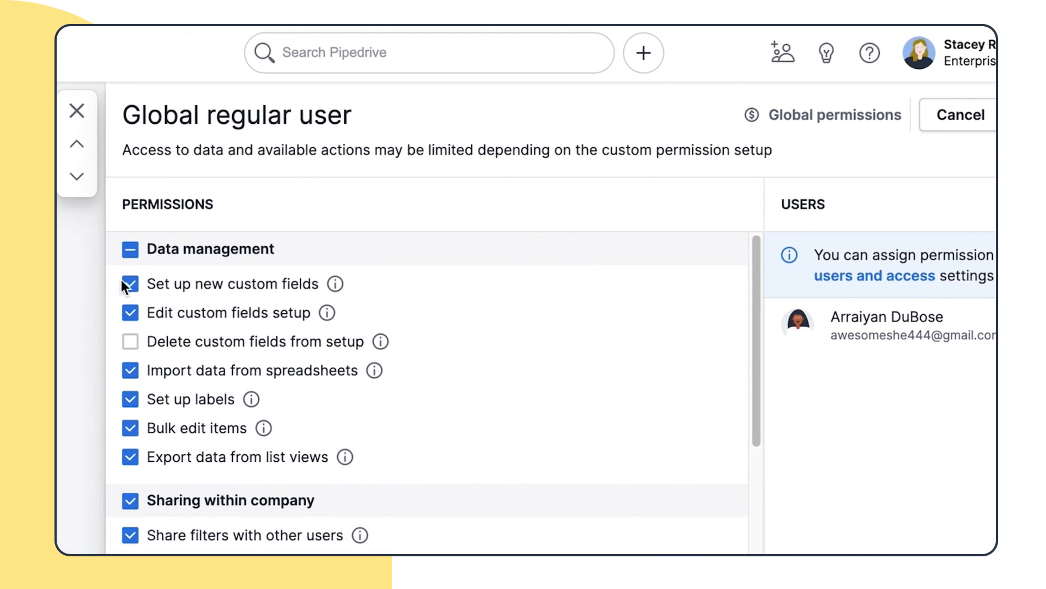
left_click(130, 284)
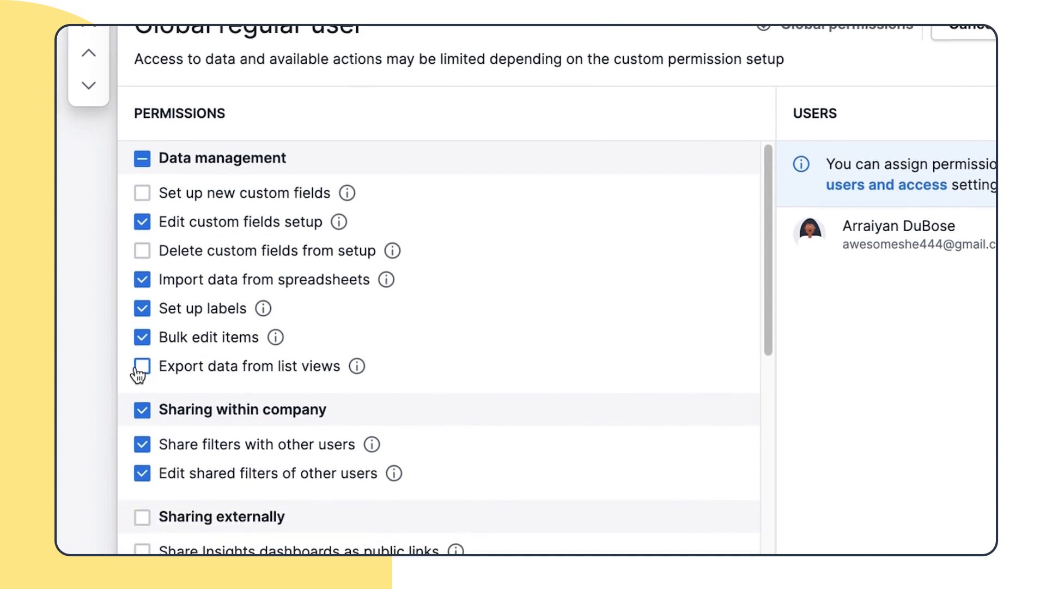
scroll("down", 3)
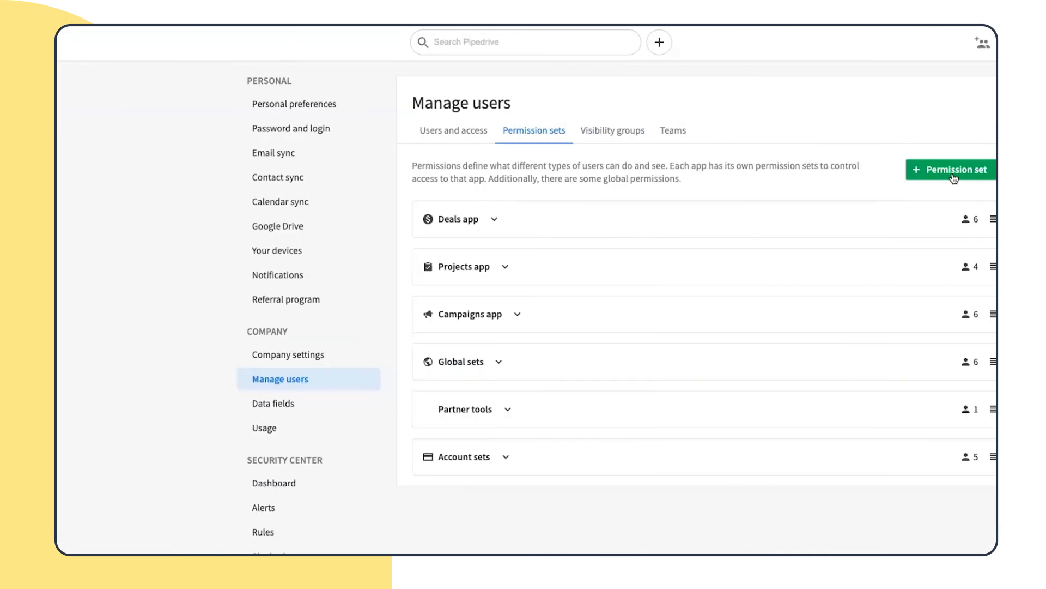
Preview the Add new permission set dialog, then dismiss it.
left_click(950, 170)
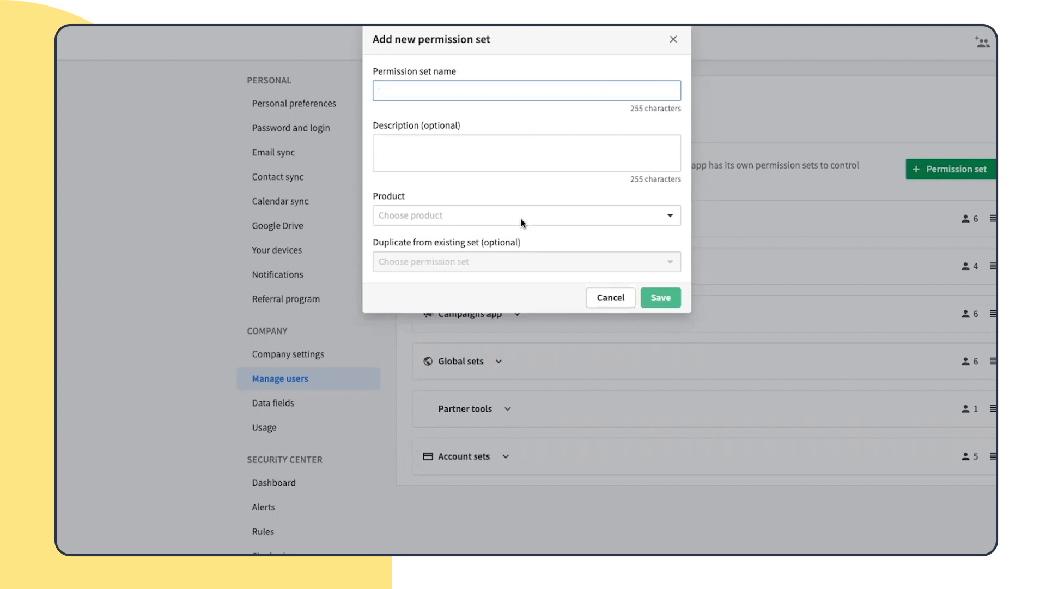
left_click(526, 215)
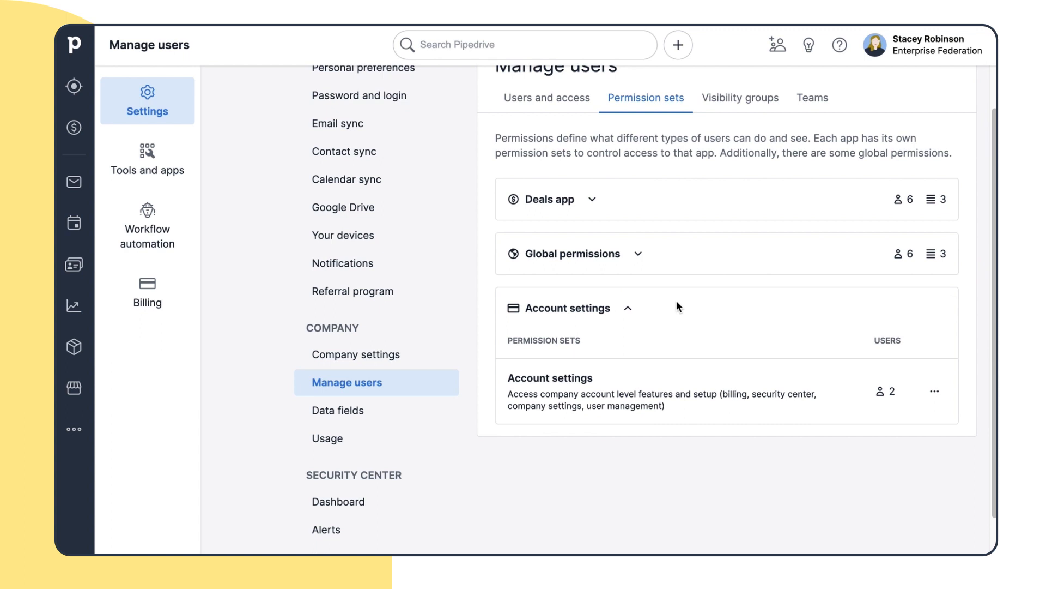
mouse_move(576, 355)
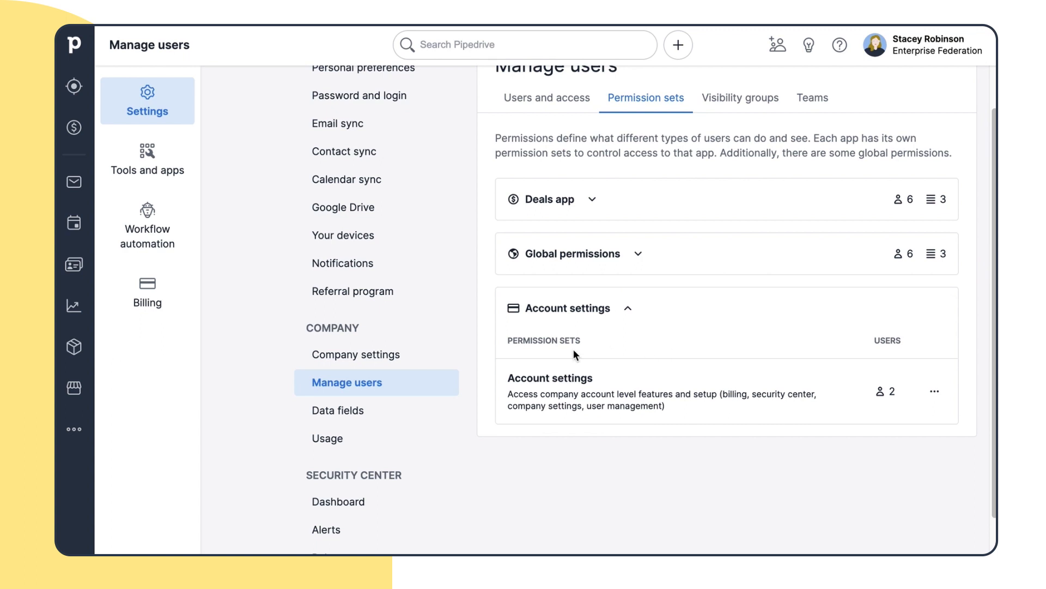
Close the Account settings panel and return to the permission sets overview via the account menu.
left_click(549, 378)
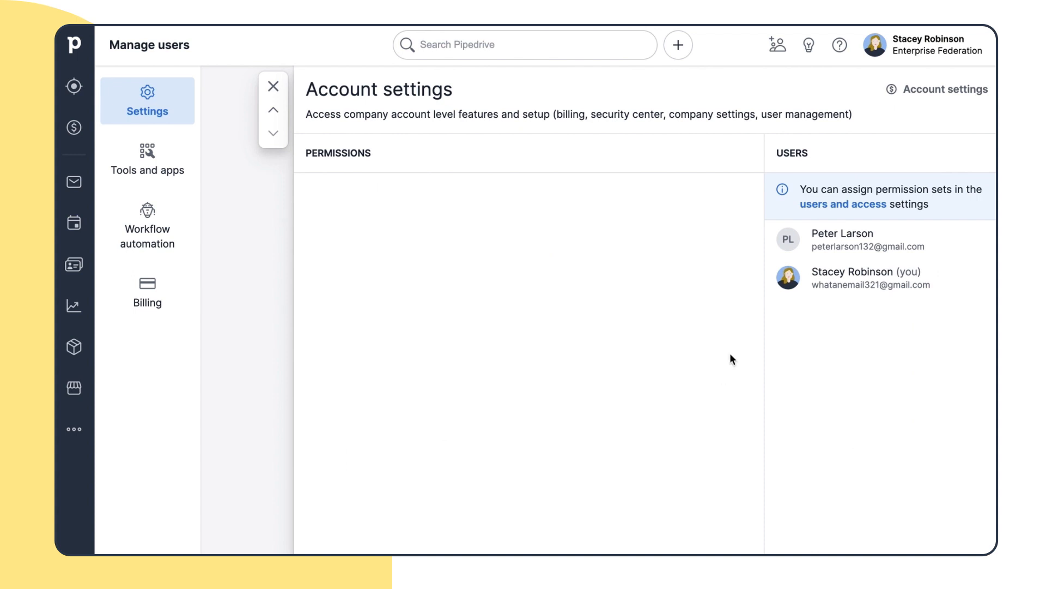
mouse_move(890, 127)
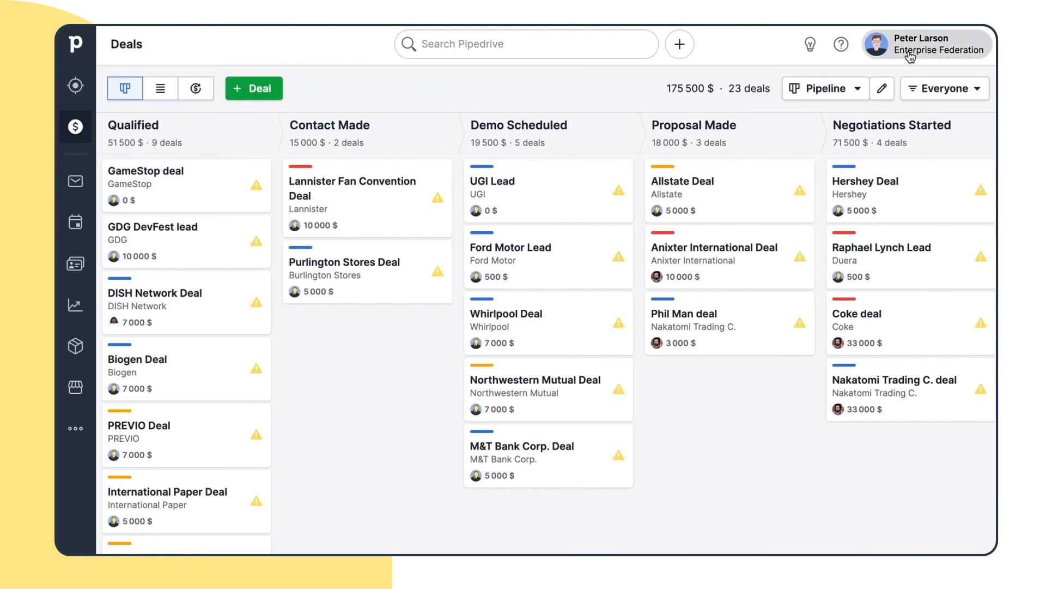
left_click(926, 45)
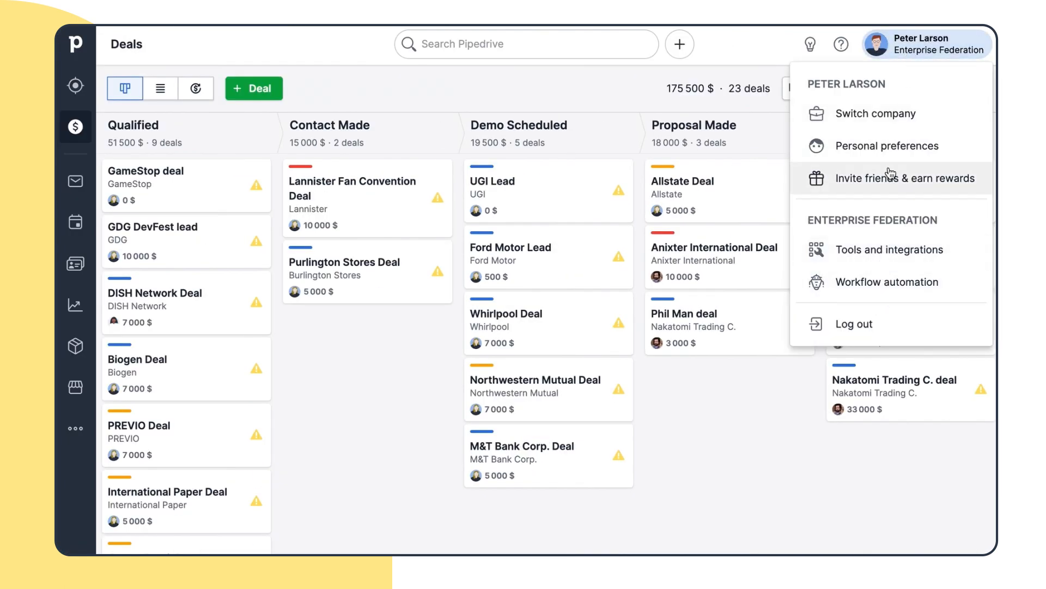
left_click(889, 146)
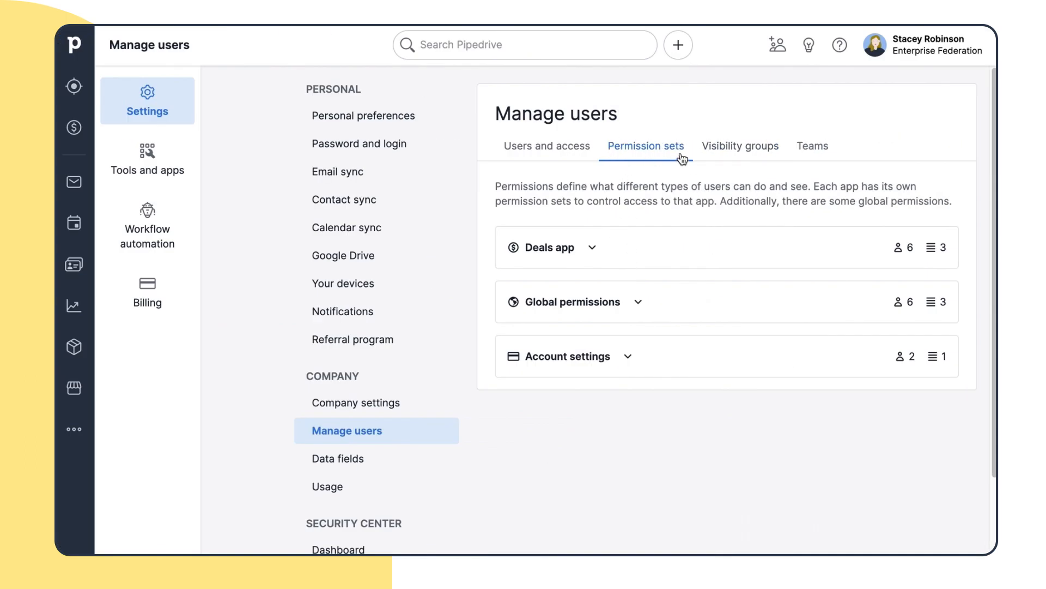
mouse_move(547, 146)
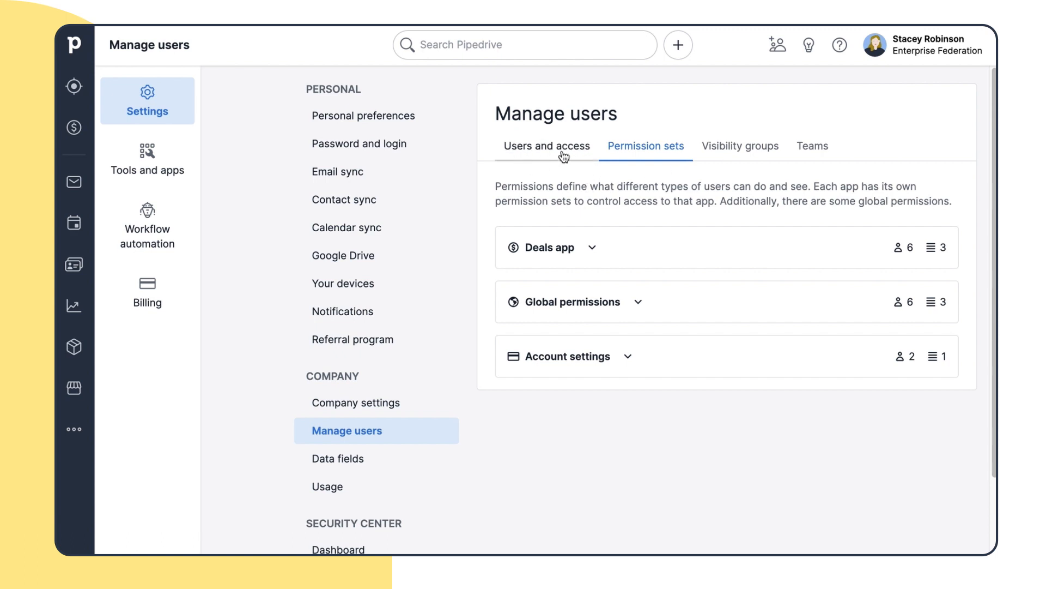
Show the active users list, then open and close the bulk and single-user access editors.
left_click(546, 146)
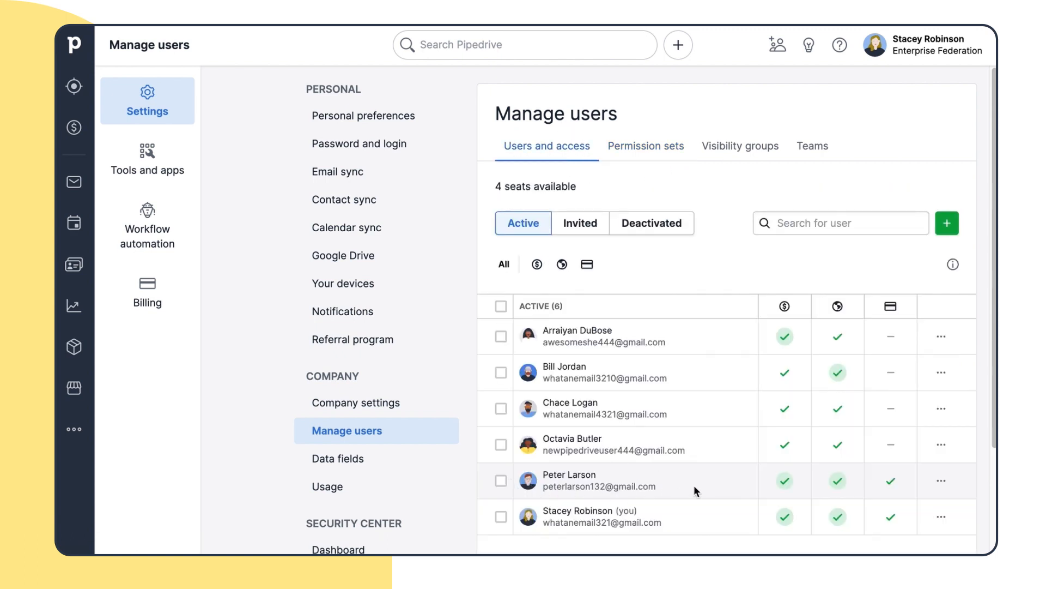
mouse_move(684, 494)
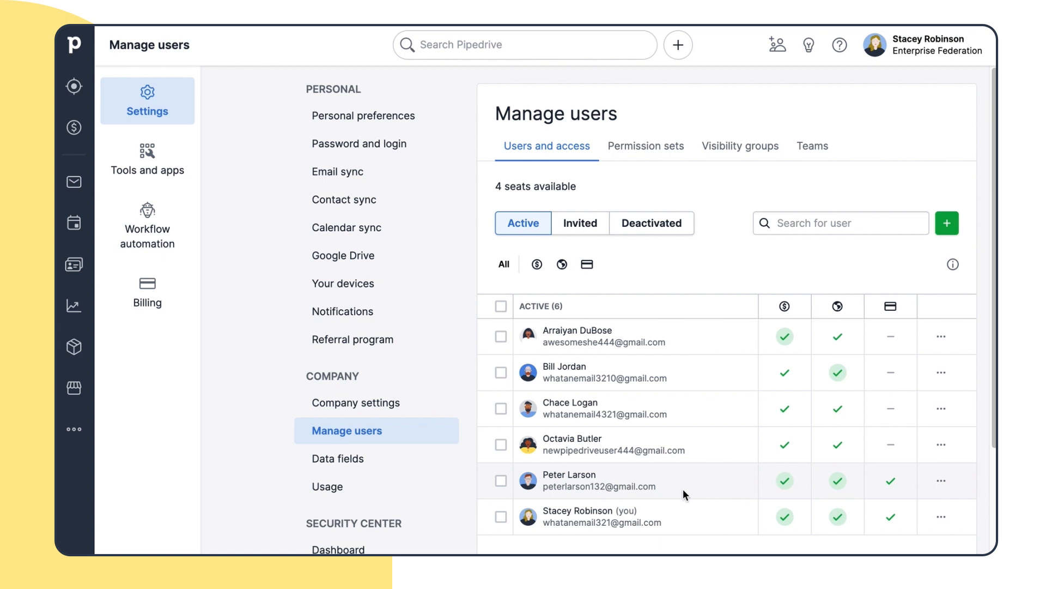
left_click(501, 372)
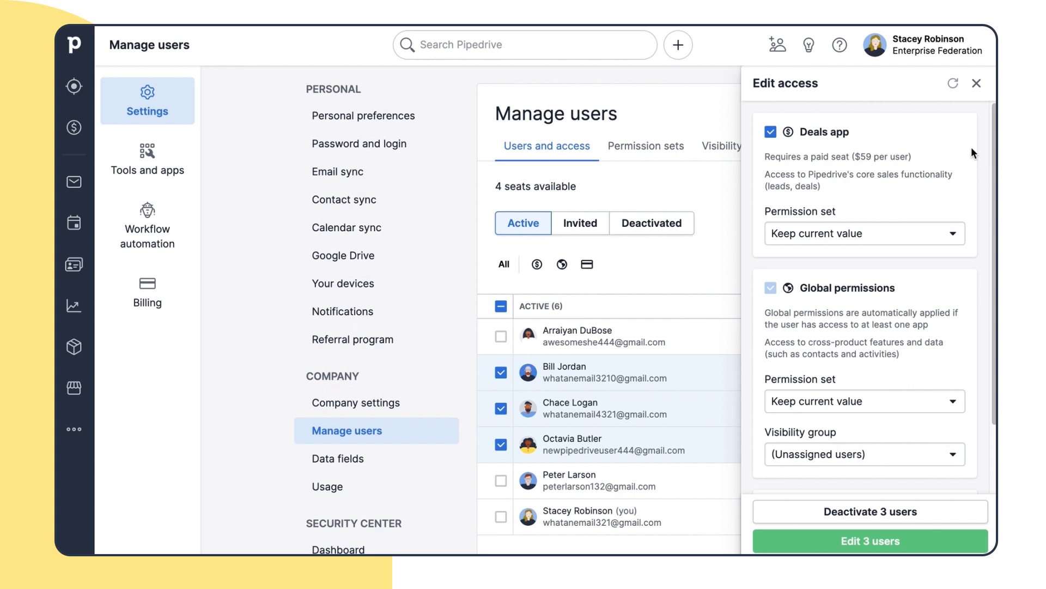
left_click(976, 82)
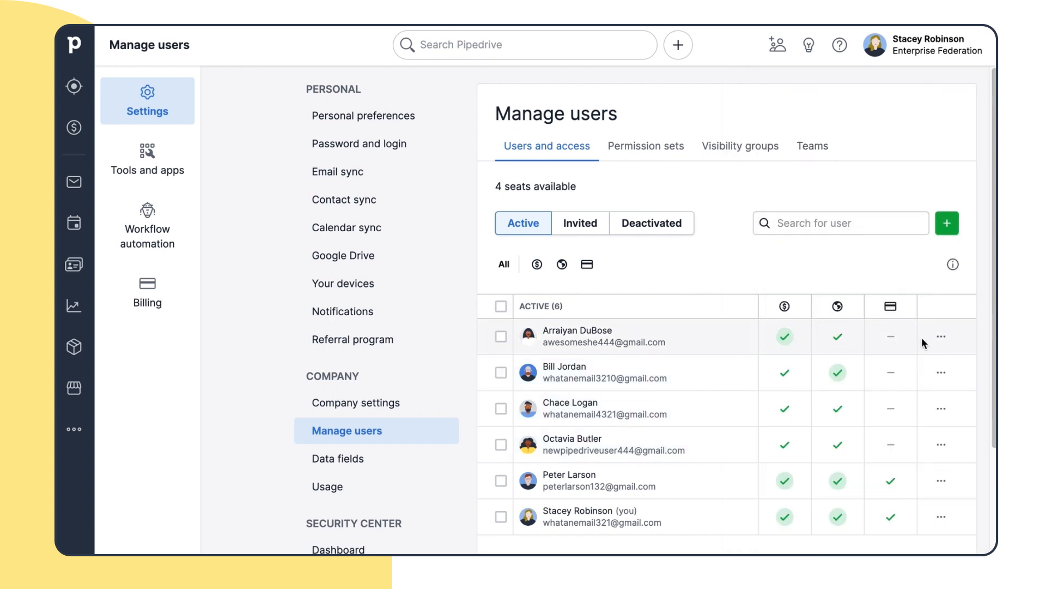
left_click(502, 335)
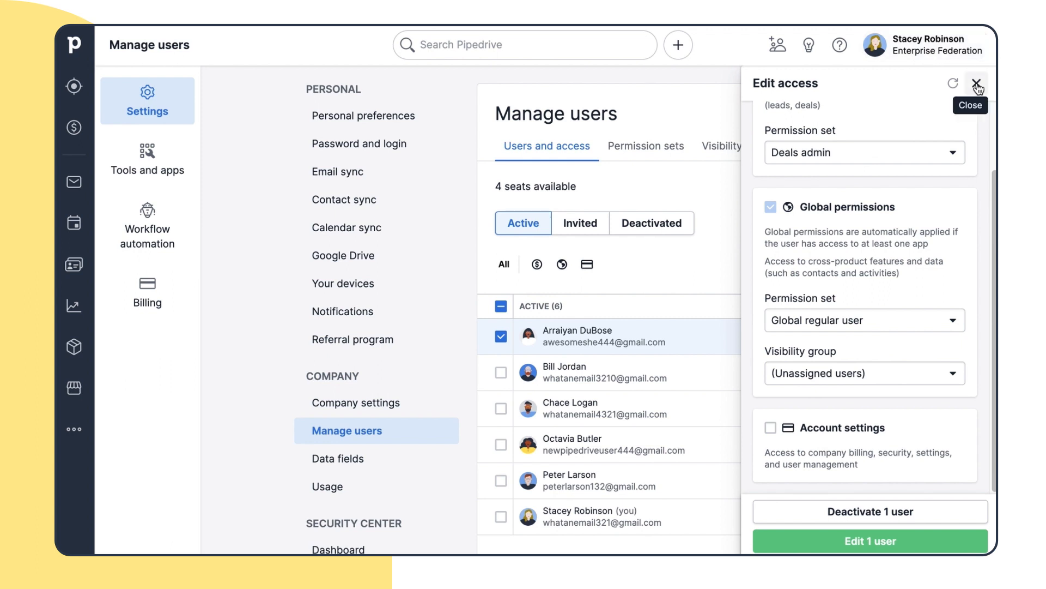
left_click(976, 85)
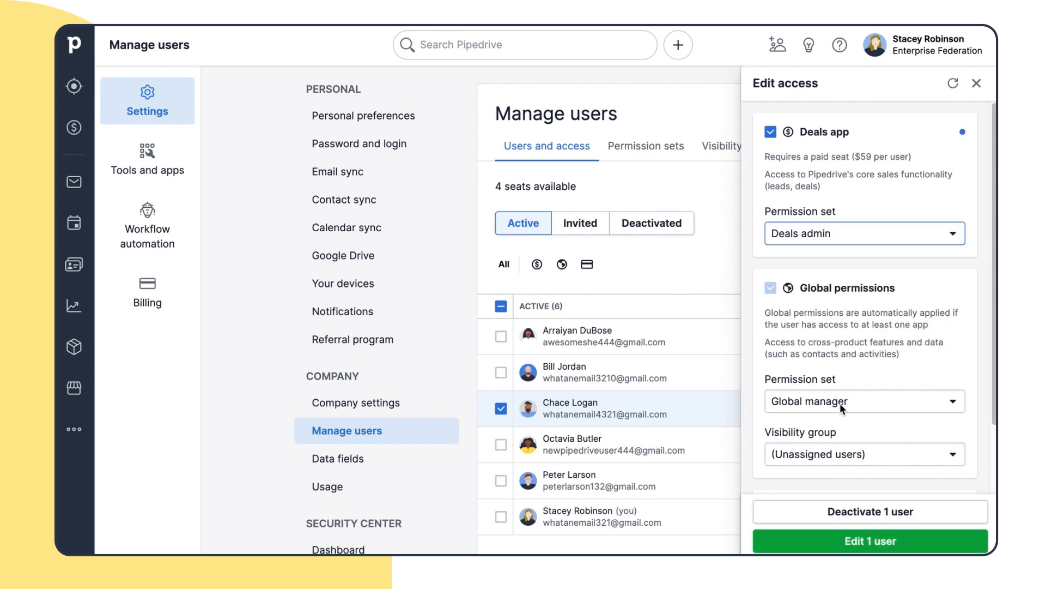
Set the third user's global permission set to Global admin and confirm the Deals admin access.
left_click(863, 401)
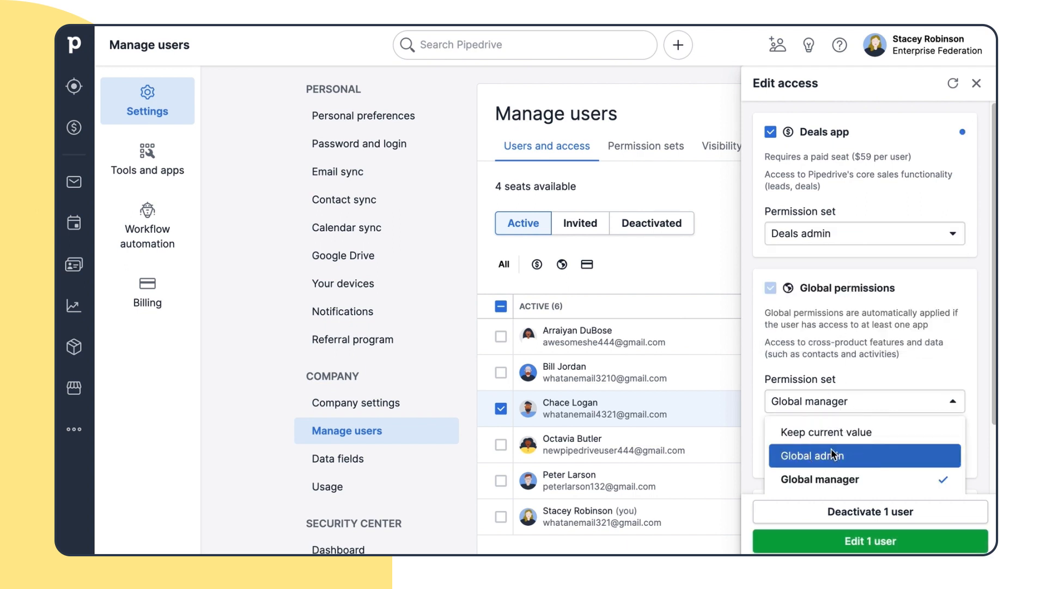
left_click(812, 455)
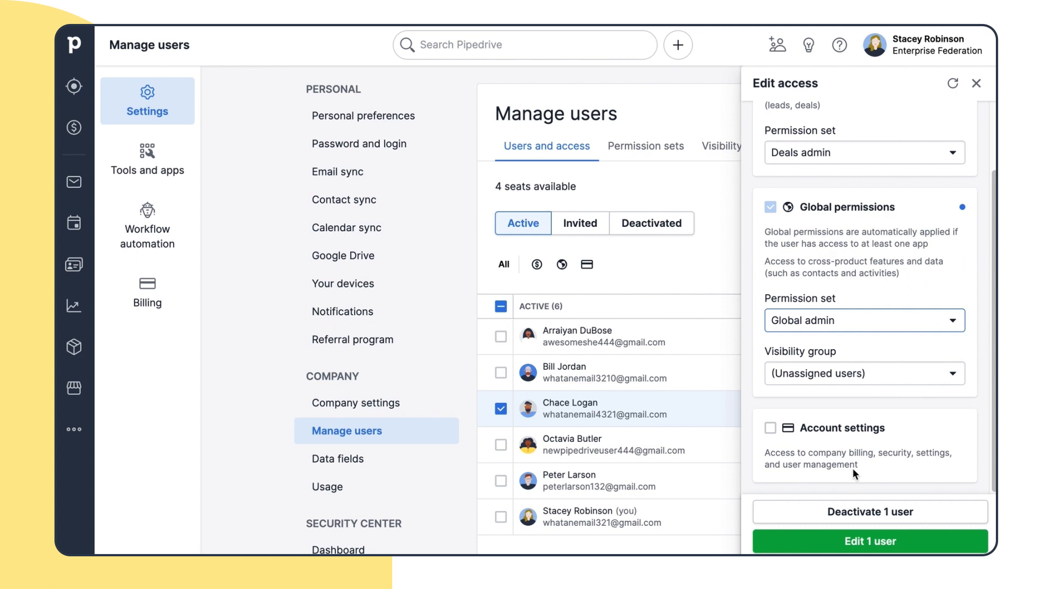
left_click(870, 541)
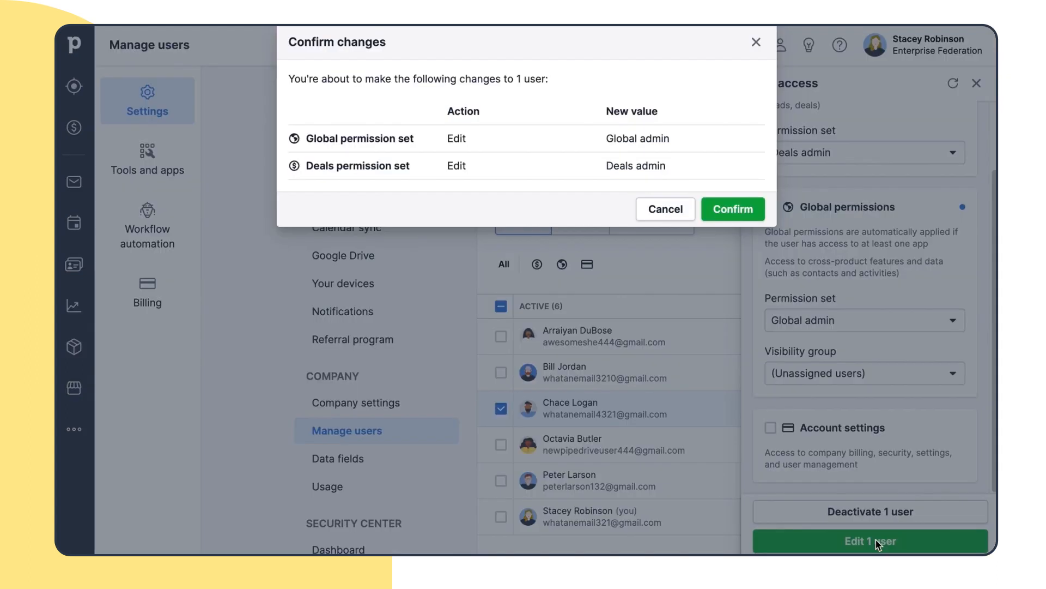
left_click(732, 209)
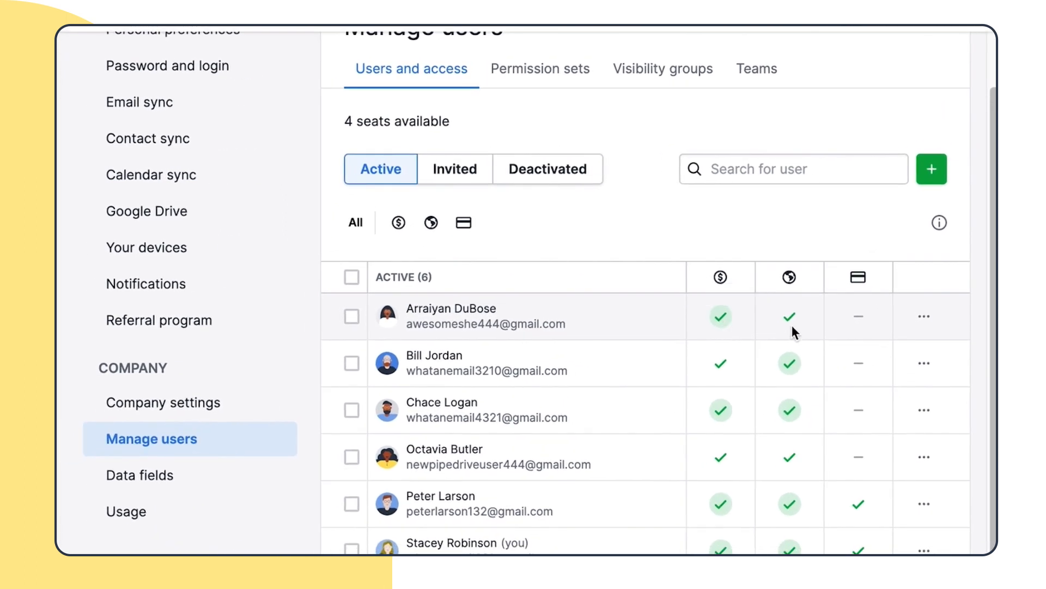
mouse_move(790, 316)
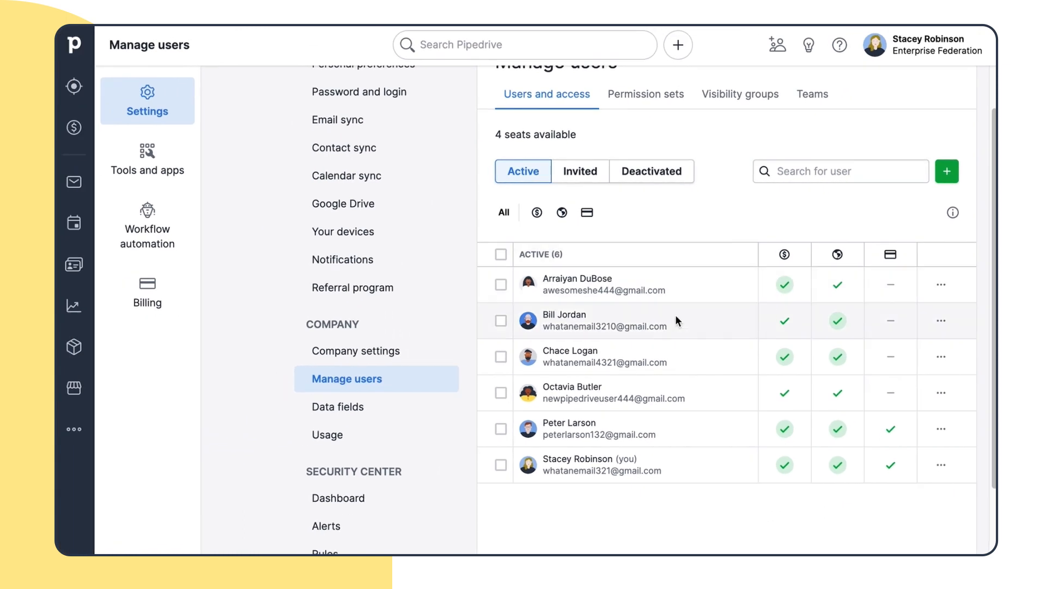
Edit the second user's access rights to Deals admin and Global manager, and confirm.
left_click(942, 321)
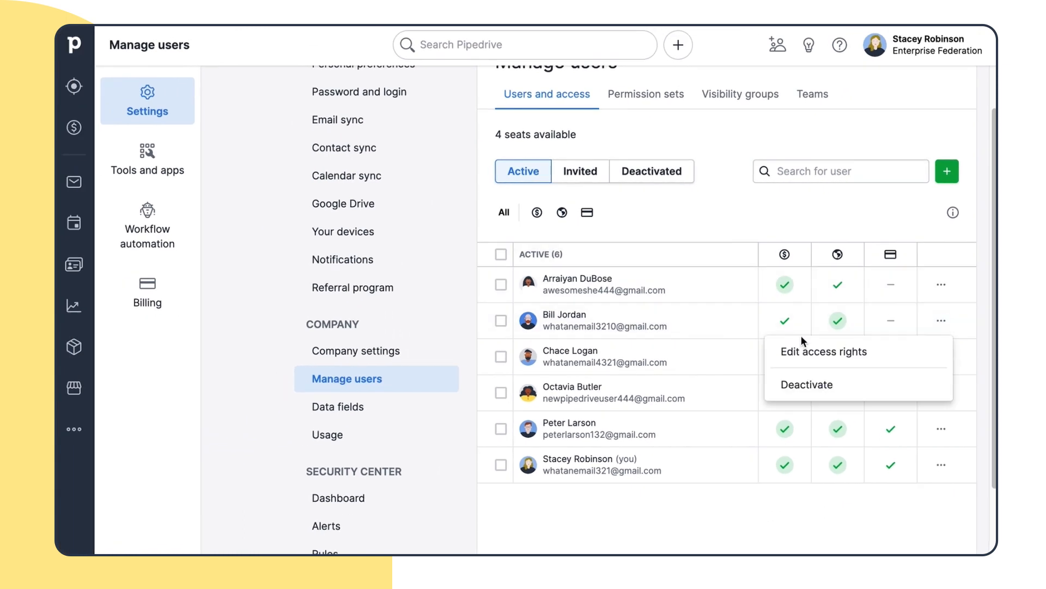
left_click(824, 352)
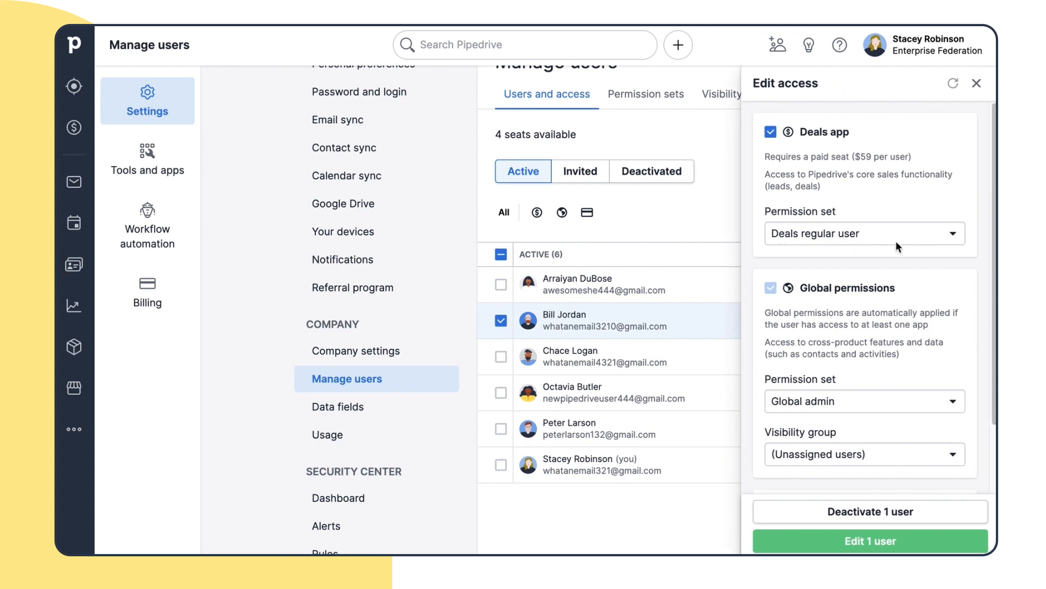
left_click(864, 233)
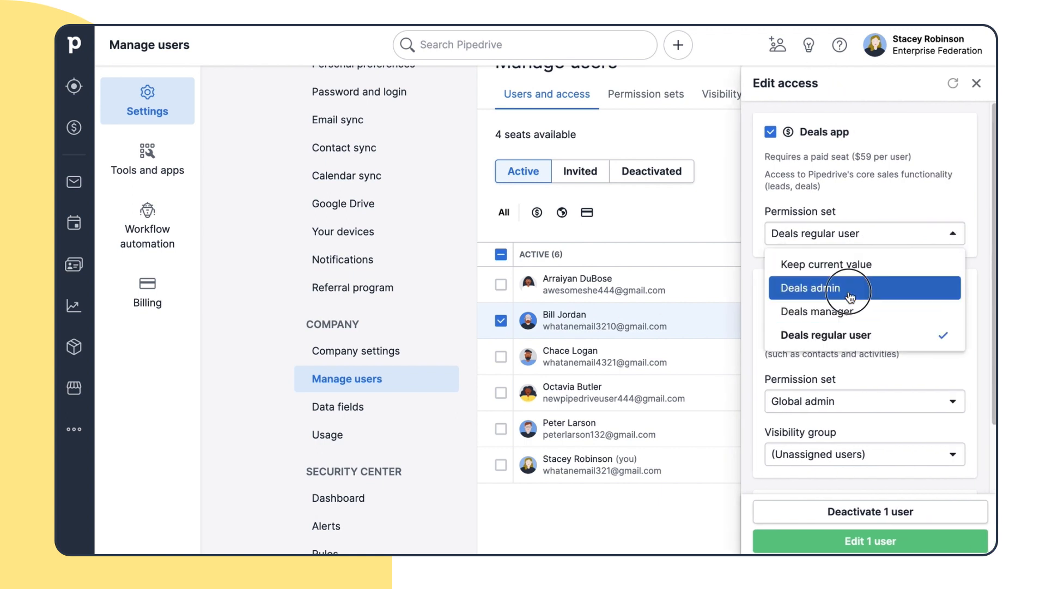
left_click(810, 288)
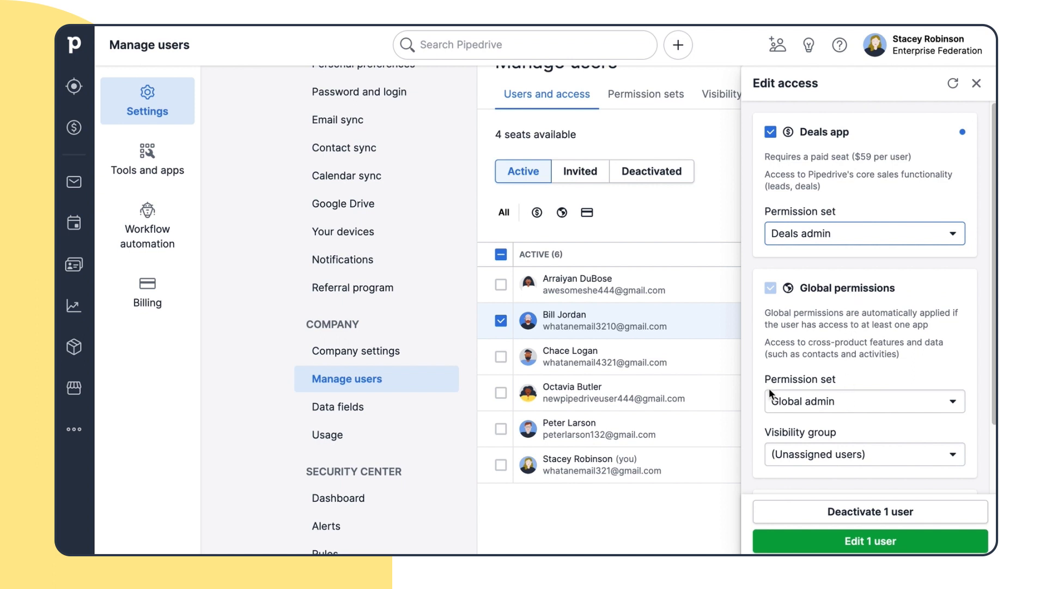
left_click(864, 402)
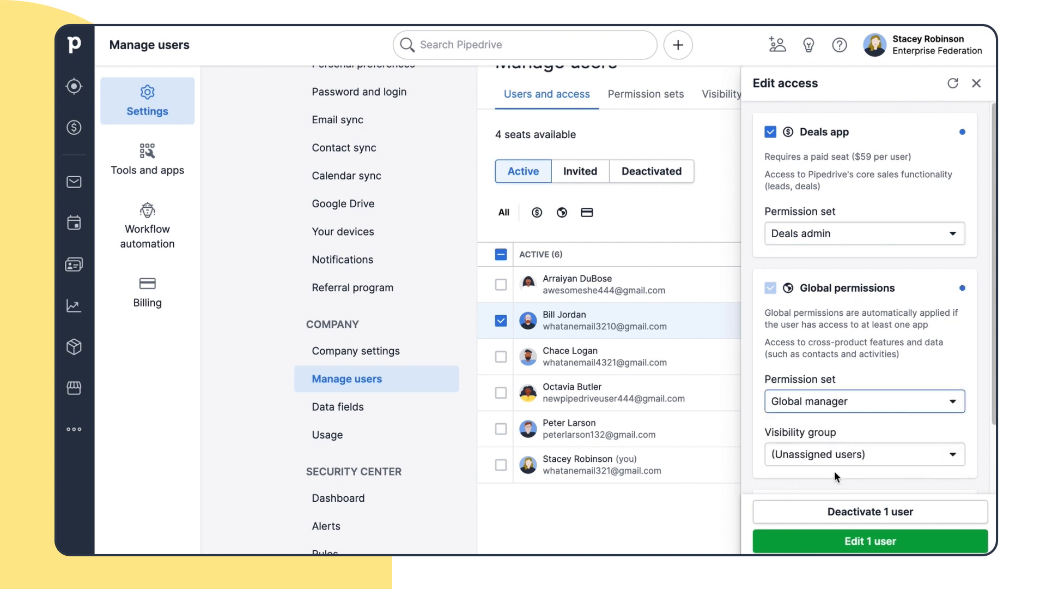
scroll("down", 3)
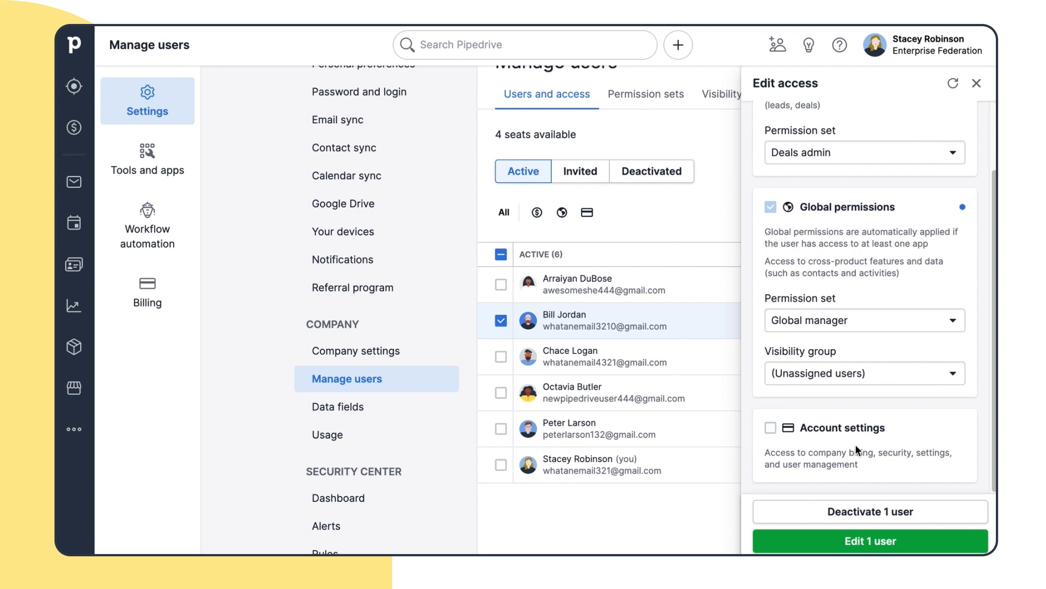
left_click(870, 541)
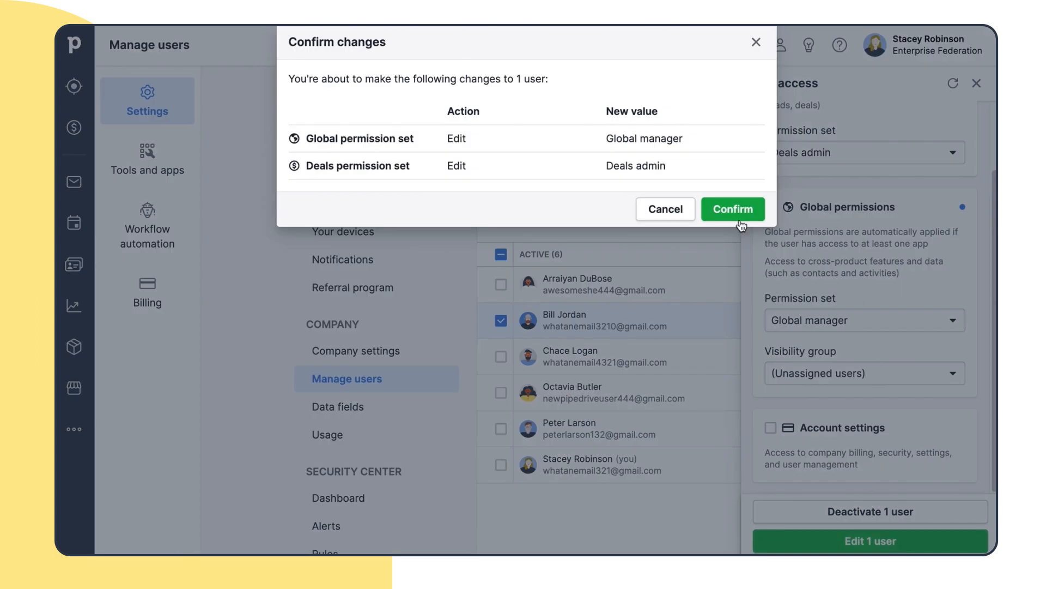
left_click(732, 209)
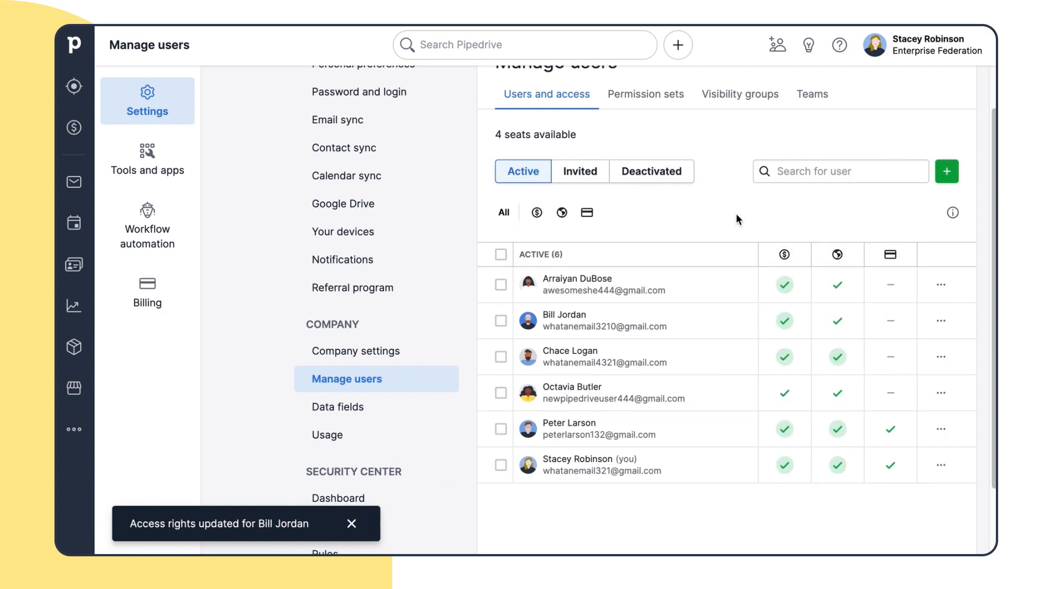
mouse_move(658, 224)
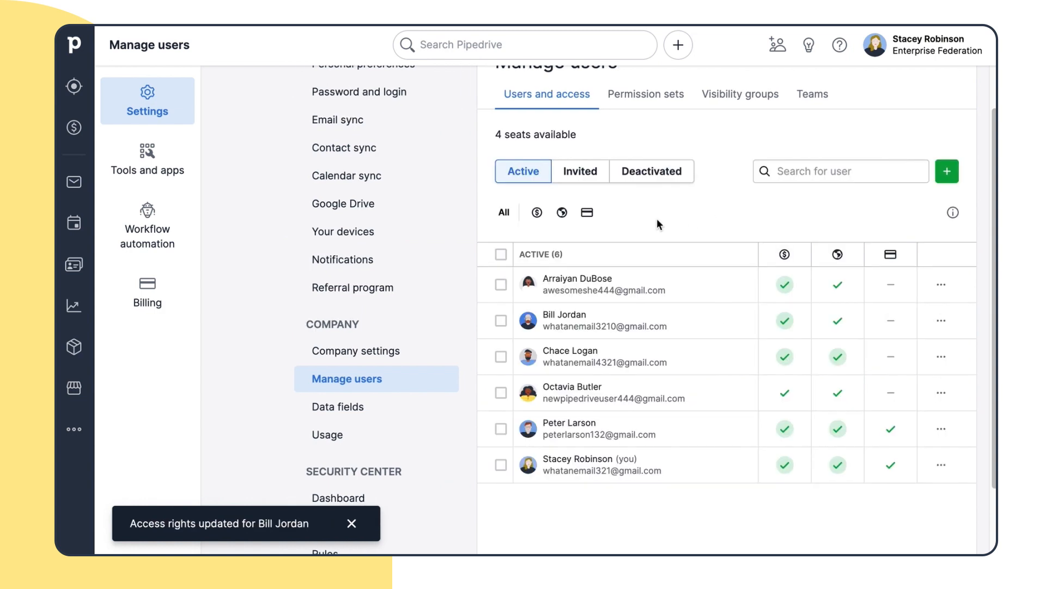